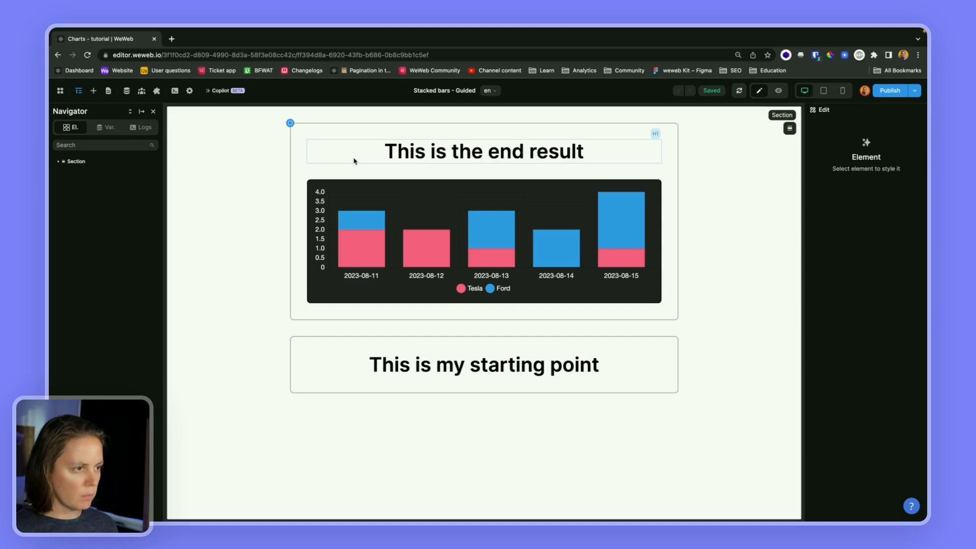
Step: Preview the end-result chart, hiding and re-showing the Ford series via its legend
click(779, 90)
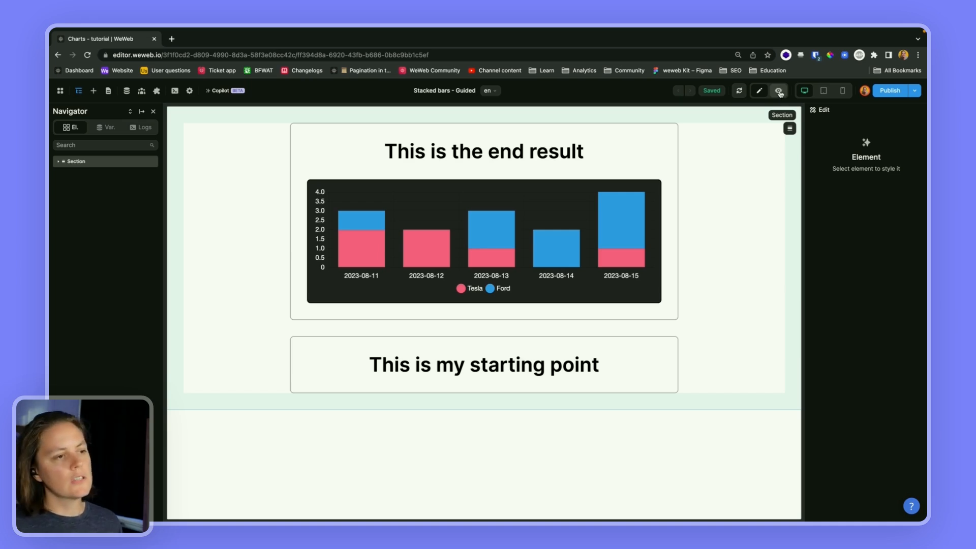
click(778, 90)
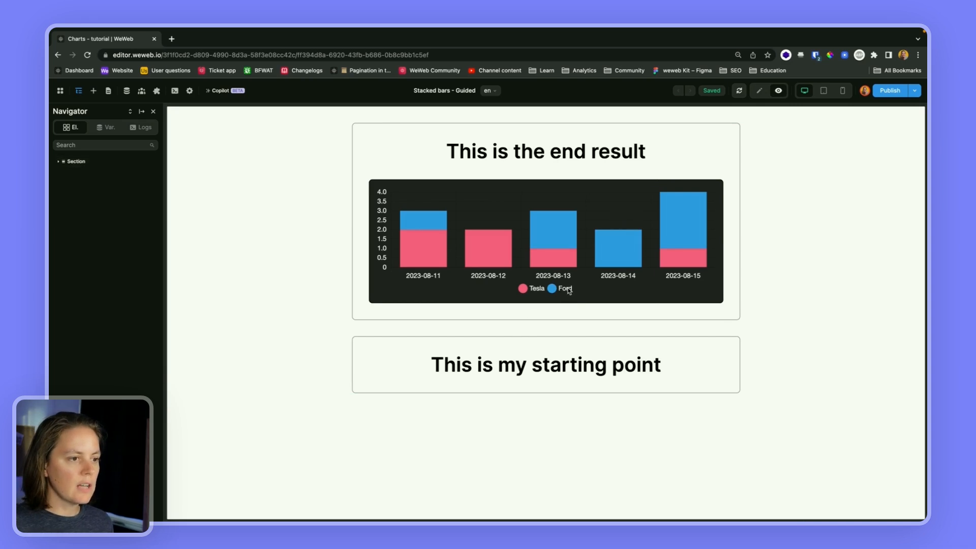
click(564, 289)
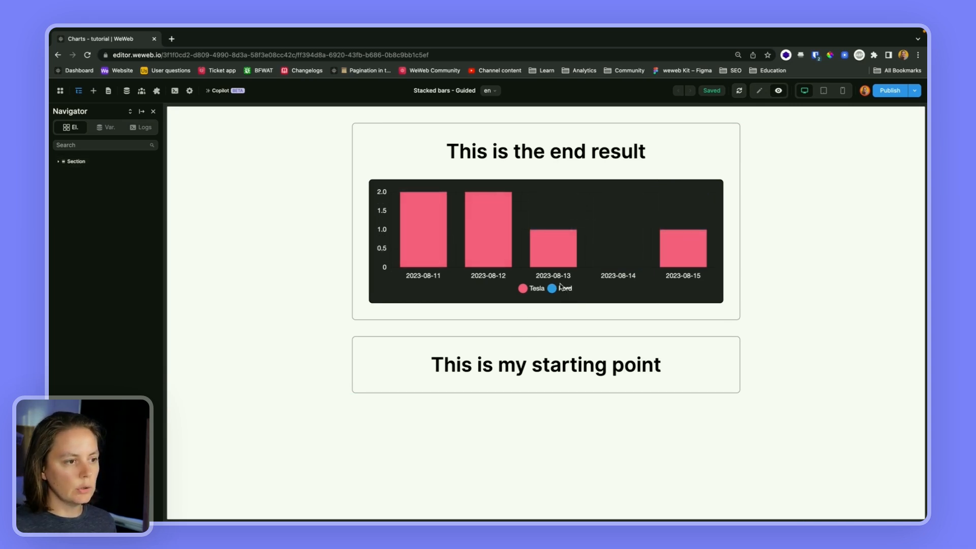
click(532, 289)
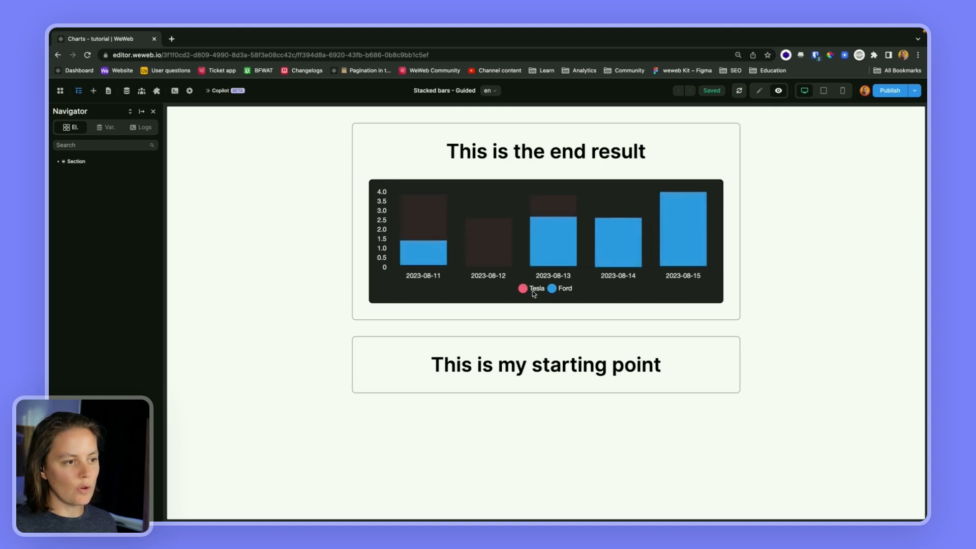
mouse_move(489, 256)
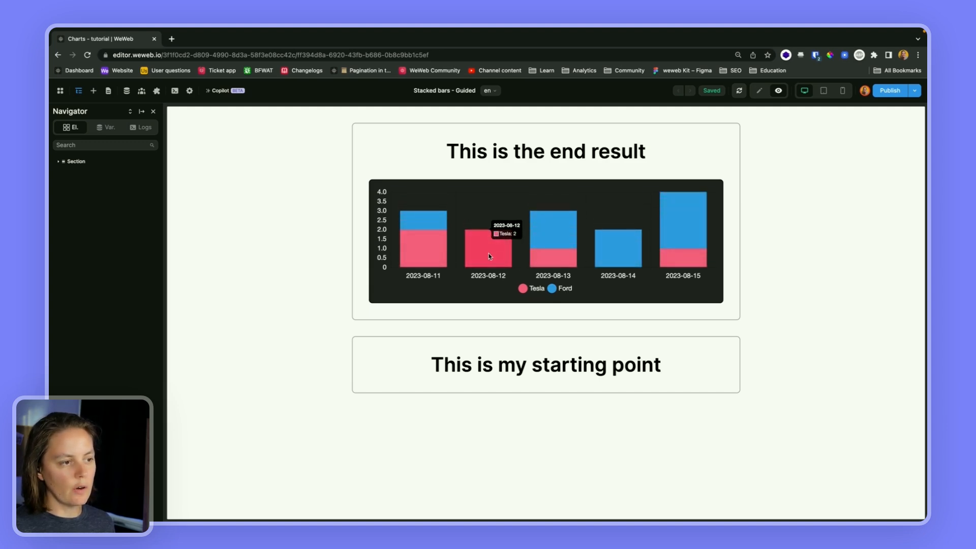
mouse_move(555, 228)
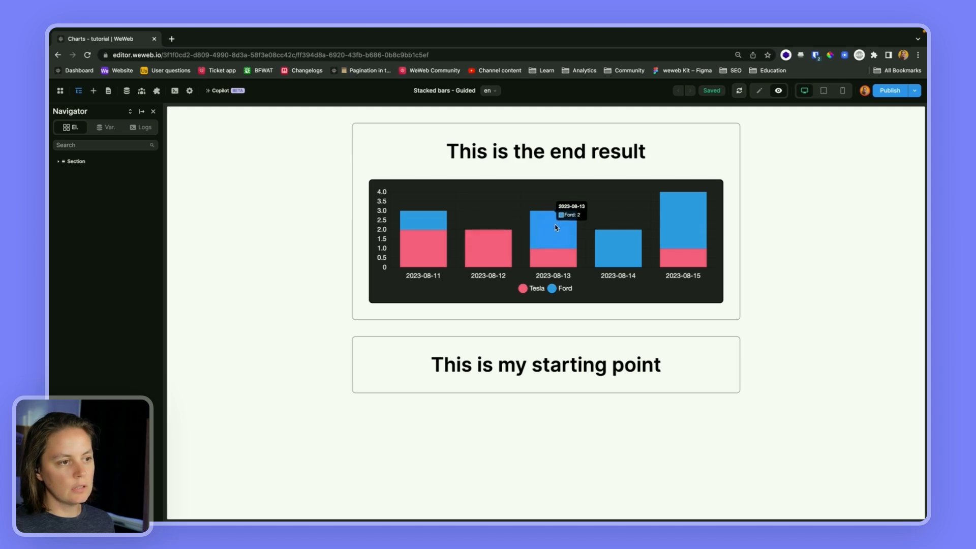
mouse_move(554, 266)
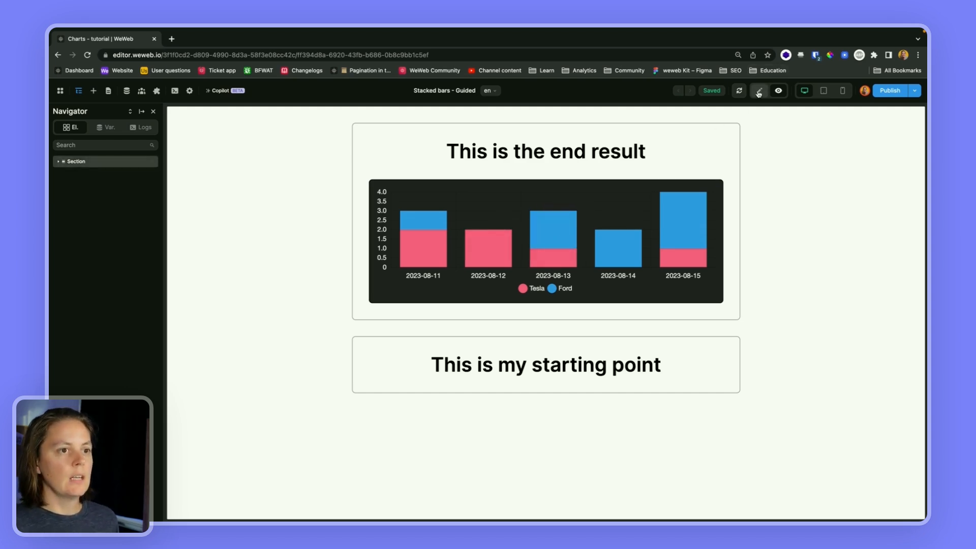
Step: Return to edit mode, close the plugins overview and bring up the Add elements list
click(759, 90)
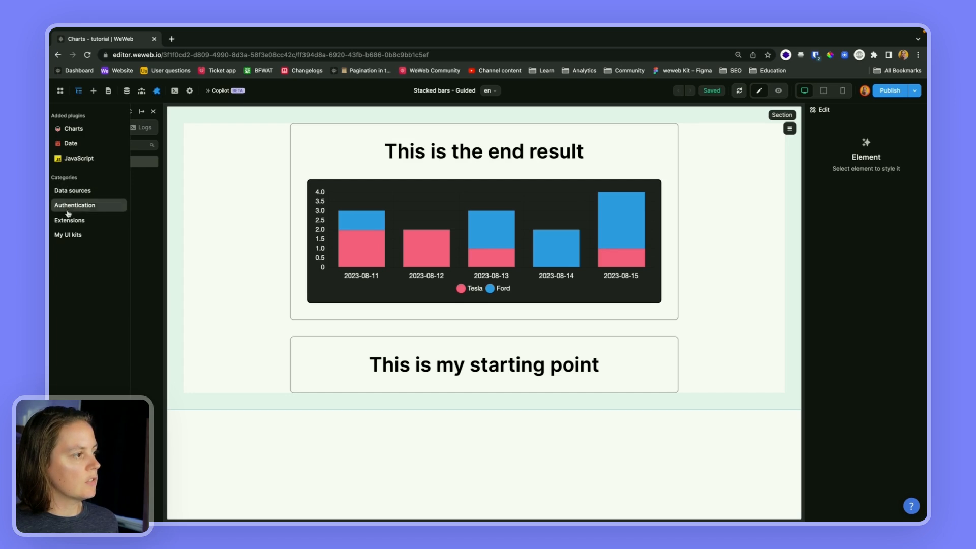
click(69, 220)
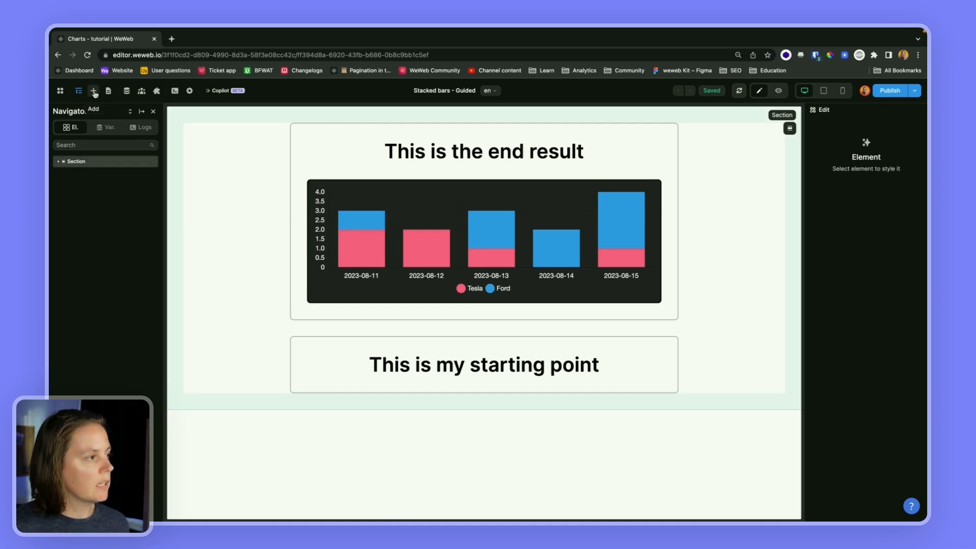
click(92, 91)
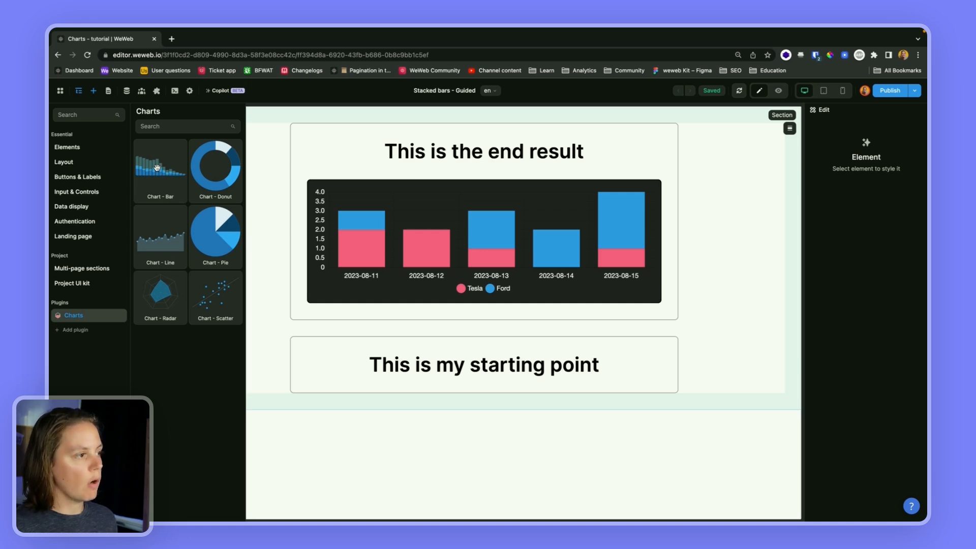
Step: Place a Chart - Bar with its included sample-data variables into the starting section
click(78, 91)
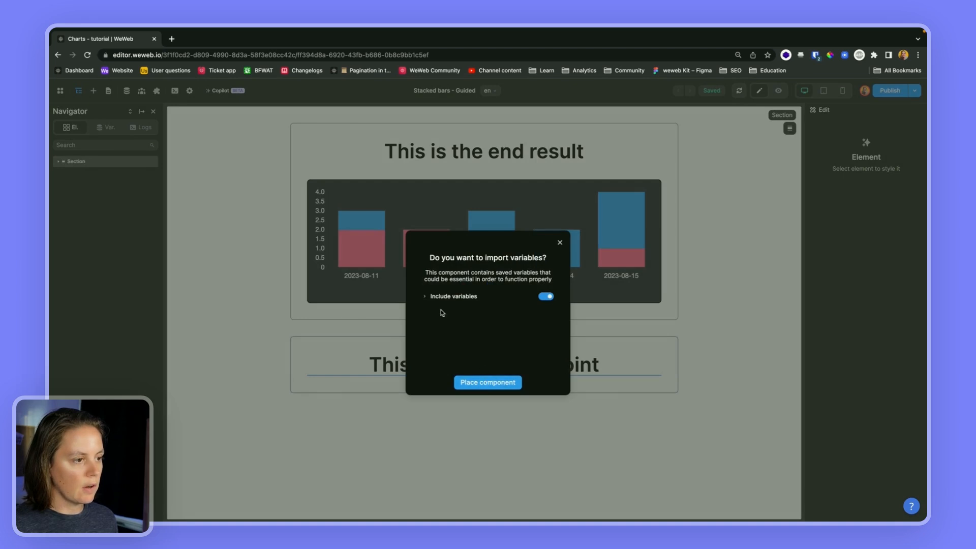
click(425, 297)
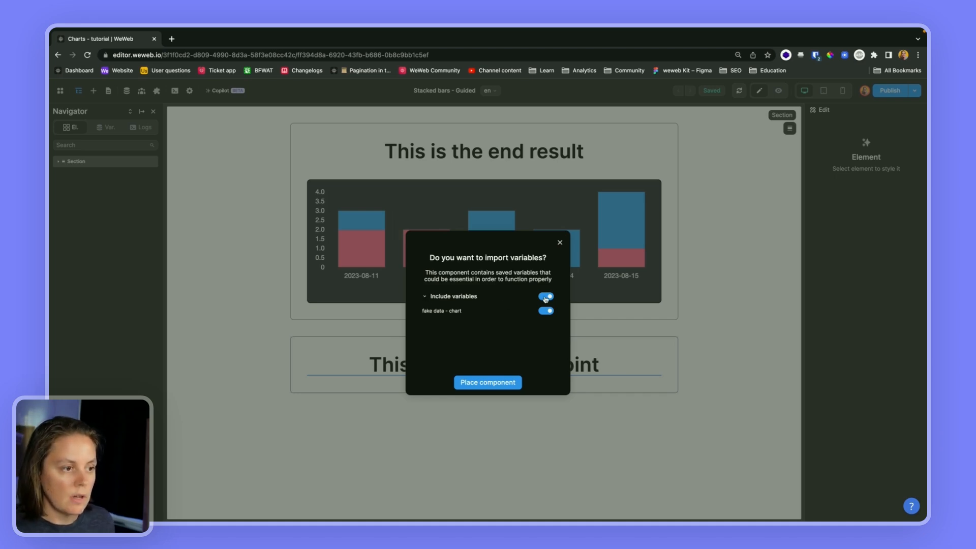
click(488, 382)
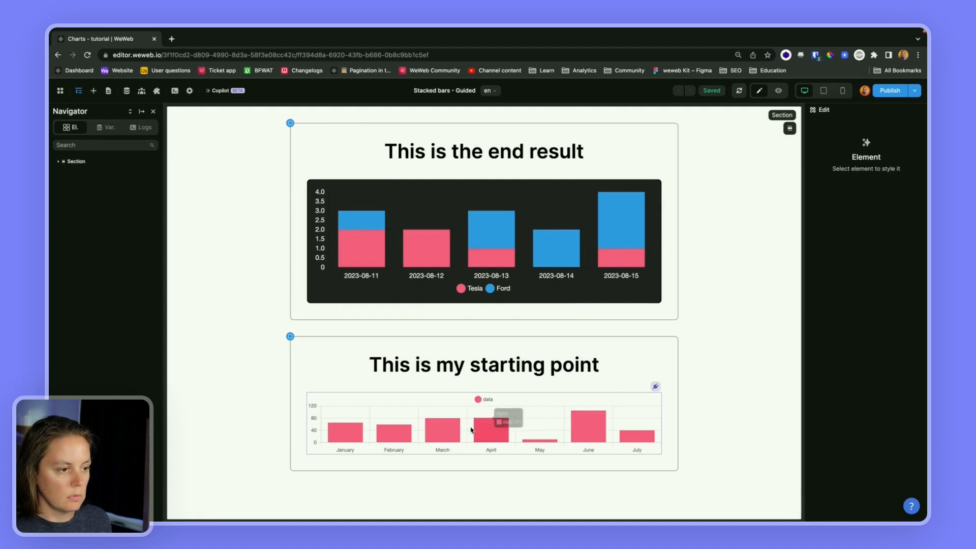
Step: Inspect the bar chart's data formula, expanding the sample records of month and data values
click(471, 430)
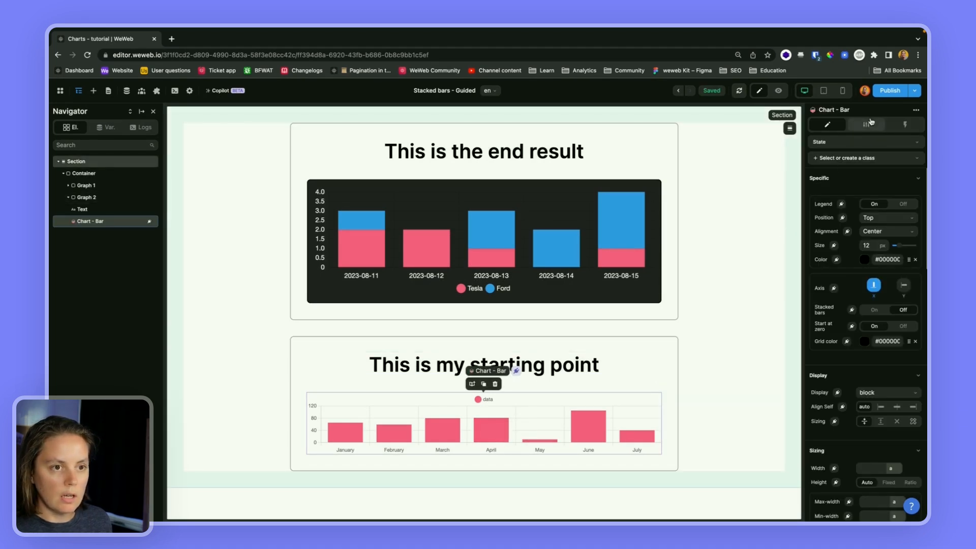
click(867, 124)
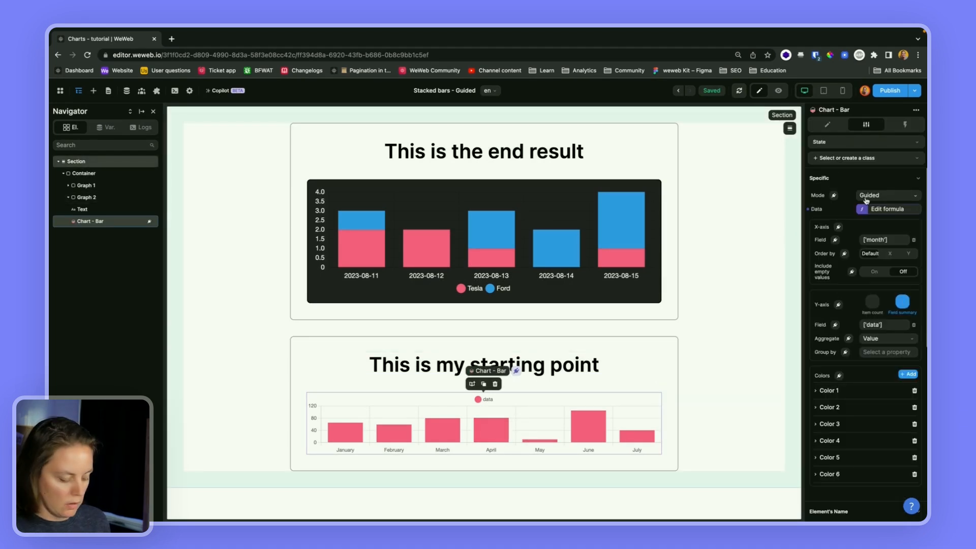
click(893, 210)
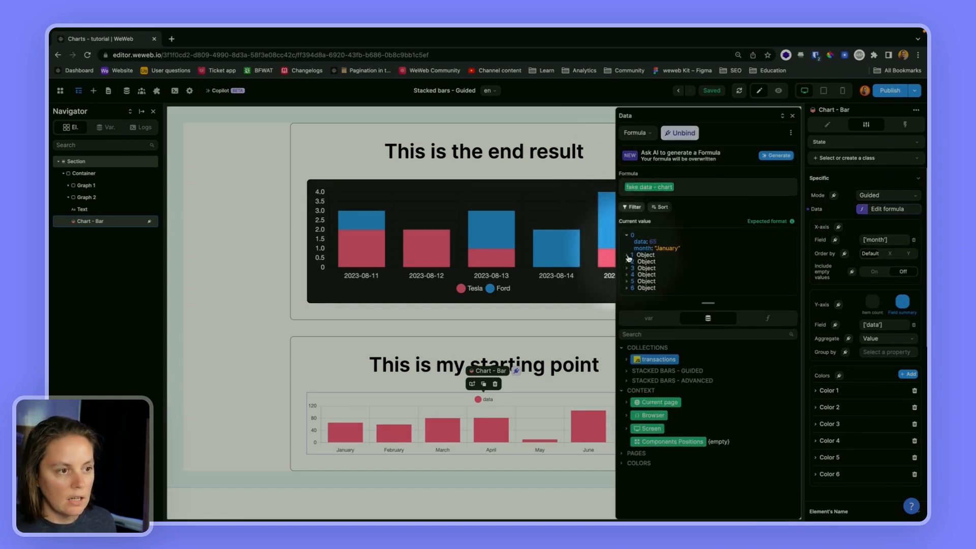
click(626, 255)
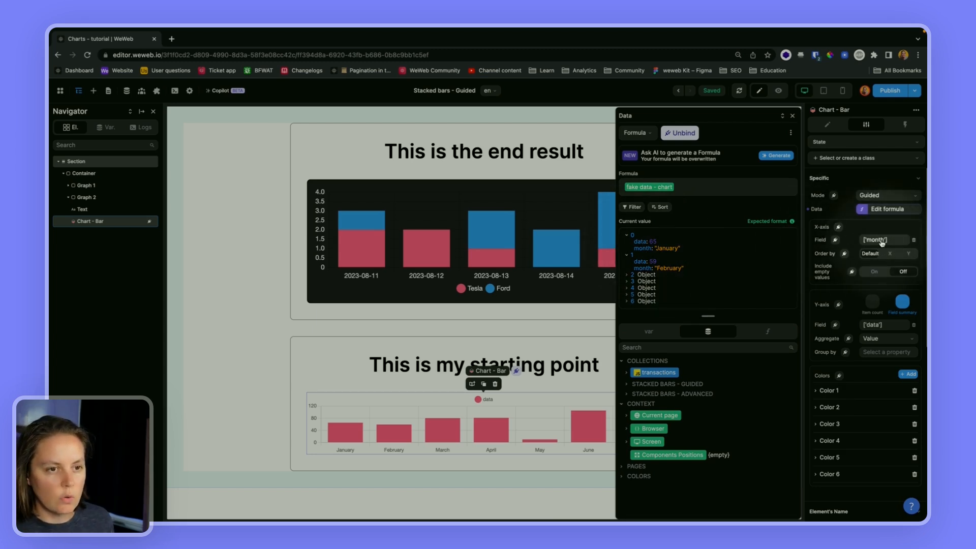
click(352, 452)
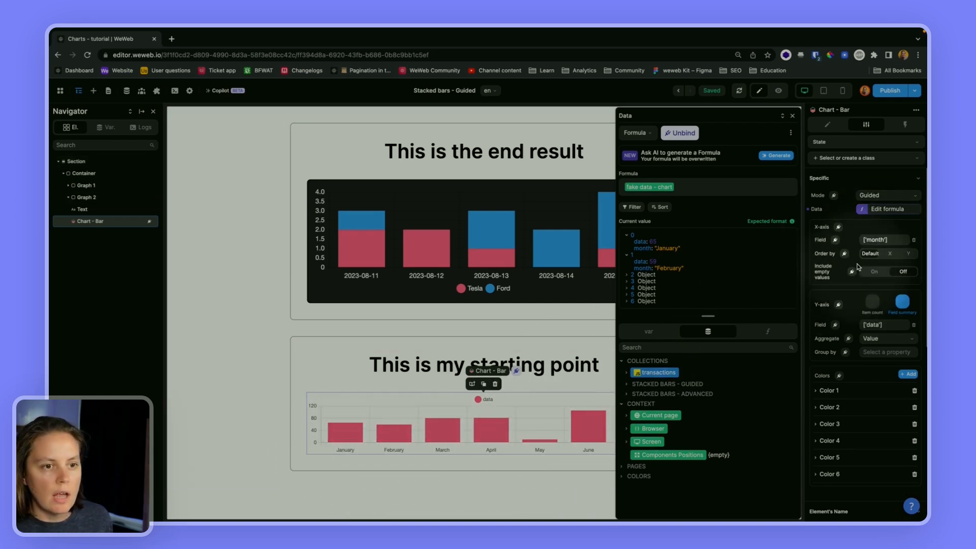
mouse_move(742, 261)
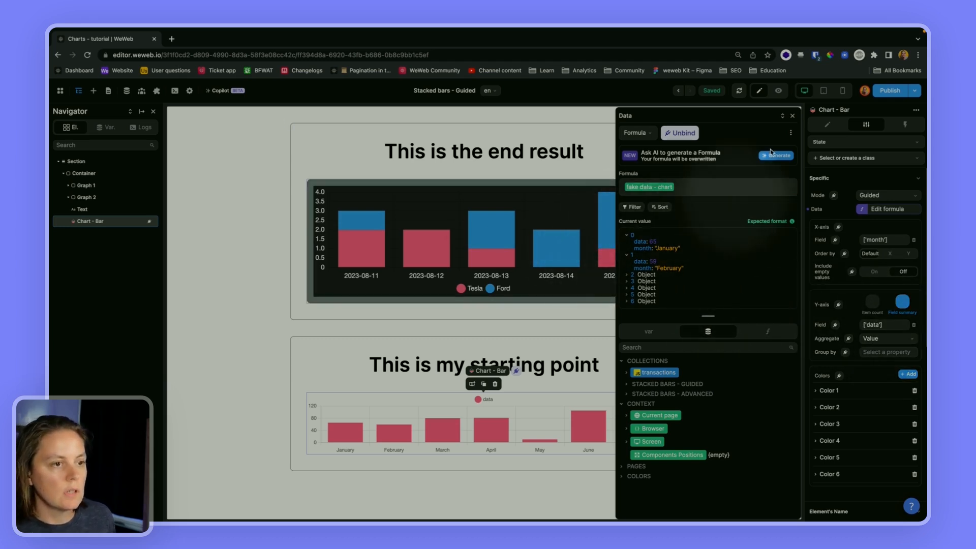
click(792, 116)
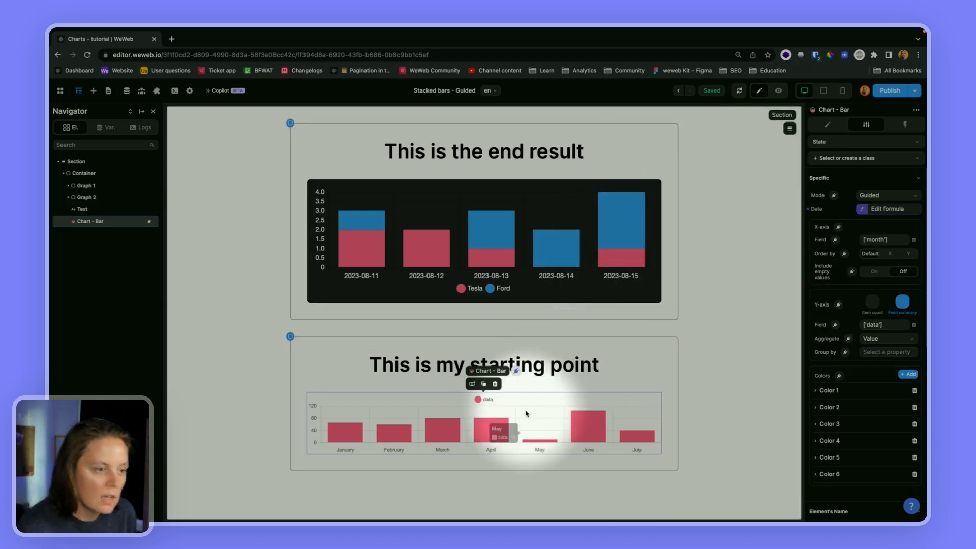
click(888, 210)
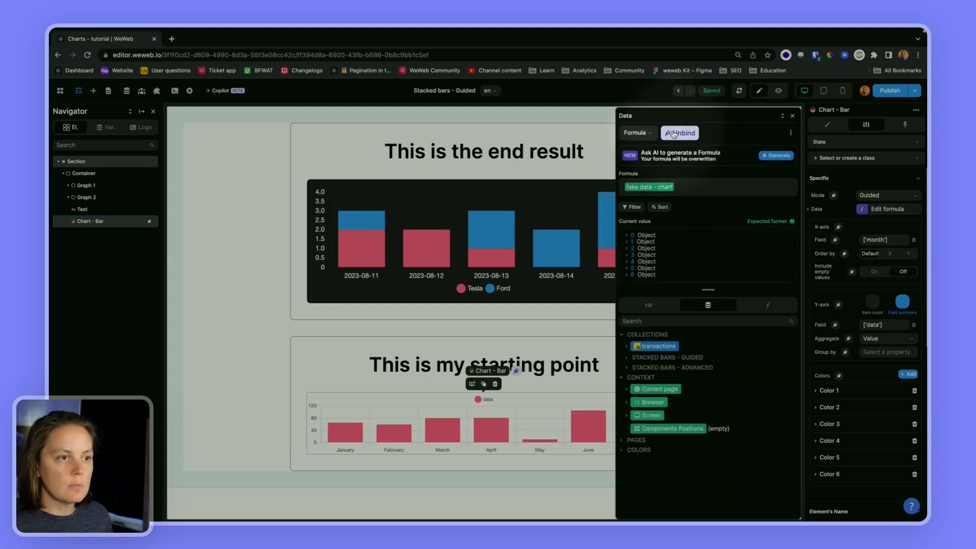
Step: Unbind the sample data, then review the bookings_guided collection's car make, model and date records
click(679, 132)
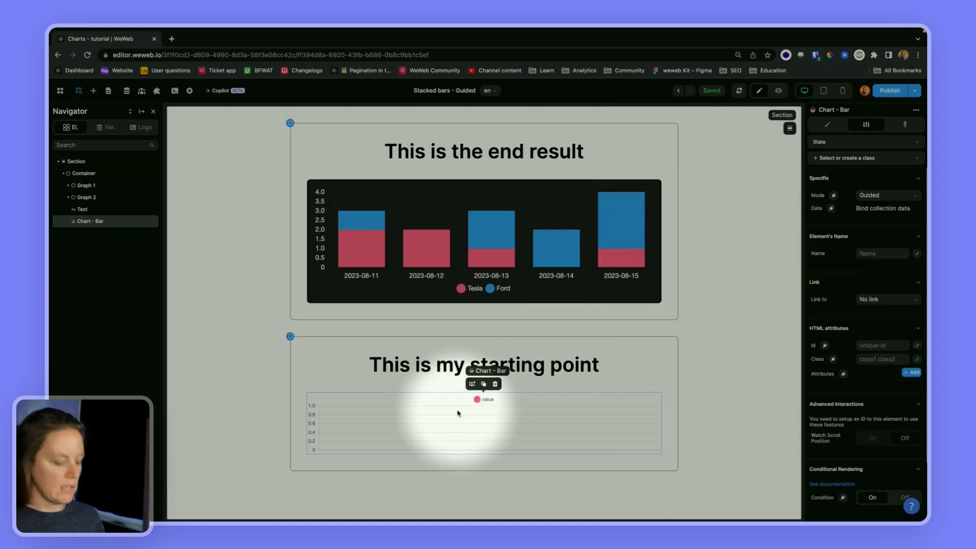
click(126, 92)
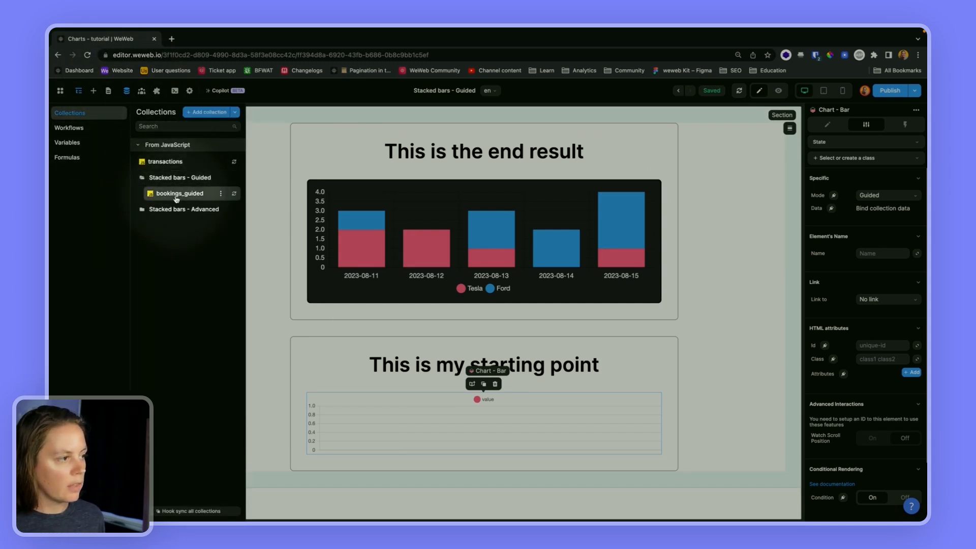
click(179, 193)
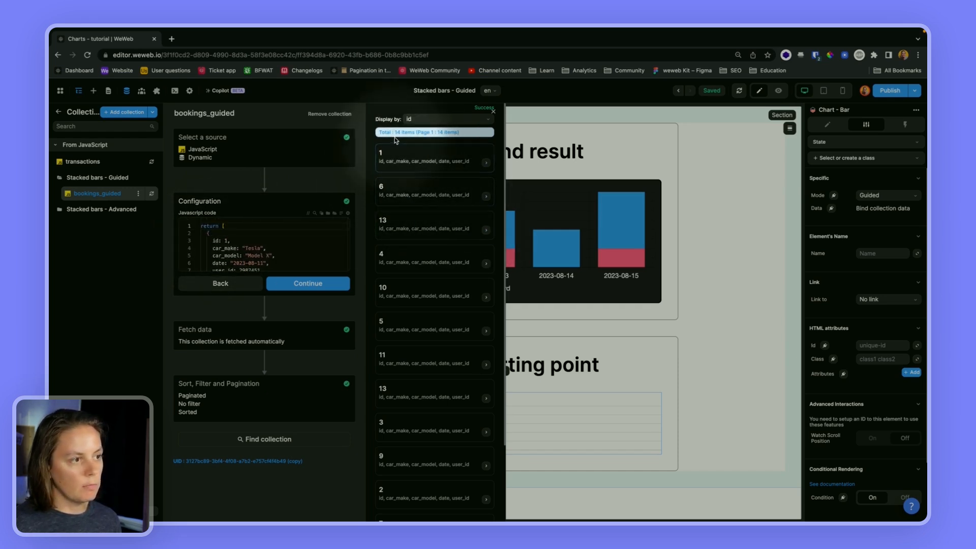
click(435, 191)
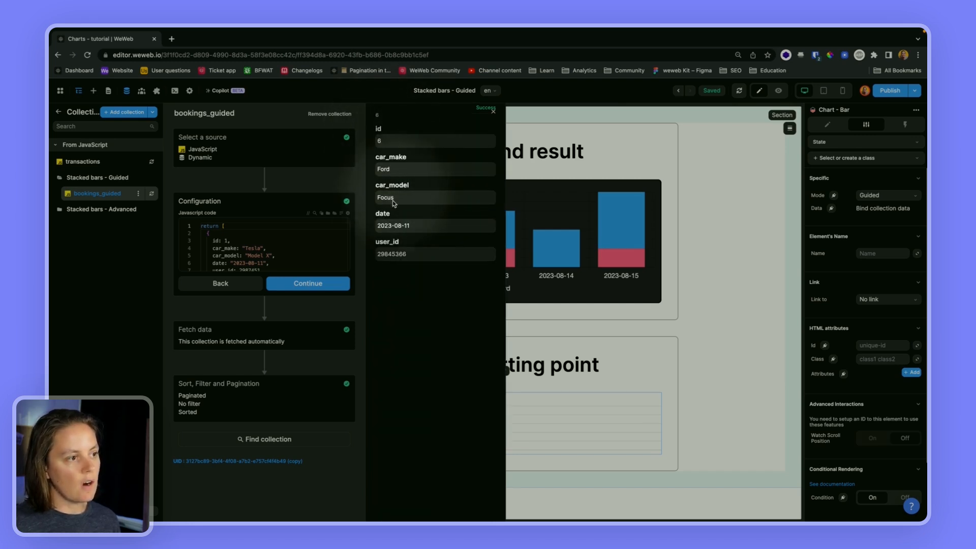
mouse_move(398, 256)
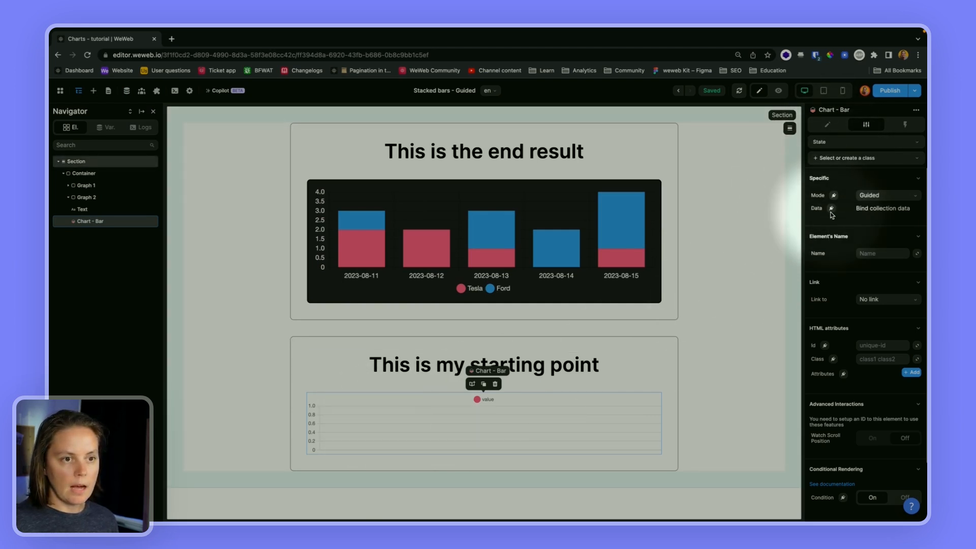
Step: Bind the chart to the bookings_guided collection and use date as the X-axis field
click(832, 208)
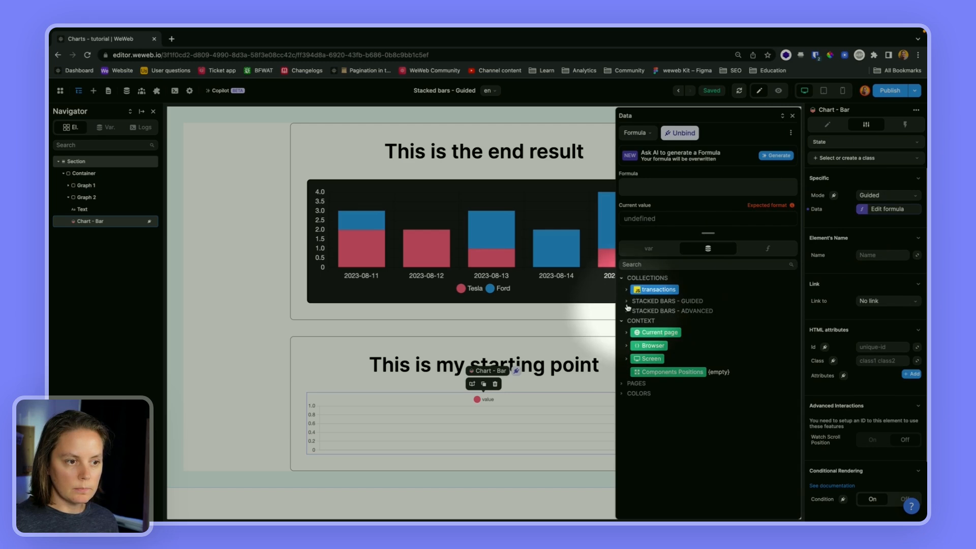
click(622, 301)
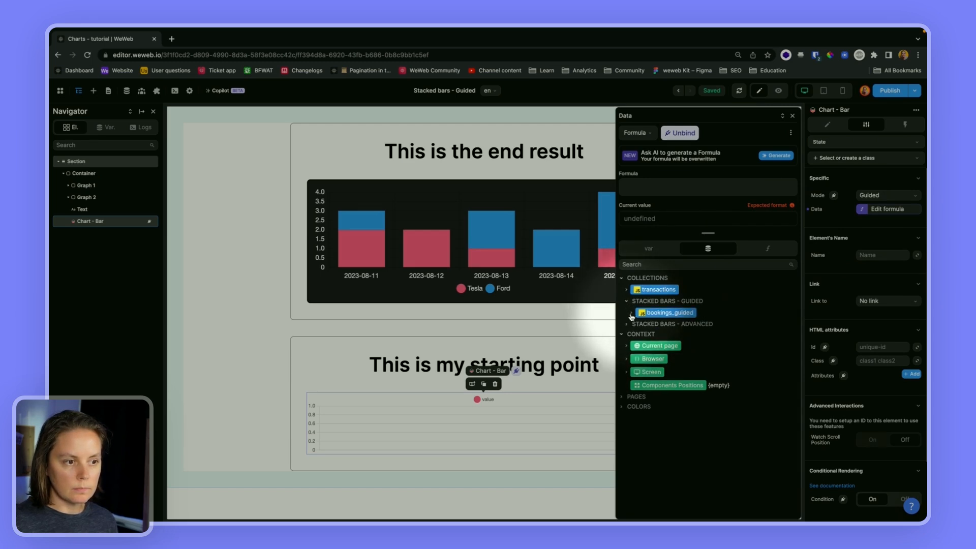
click(630, 315)
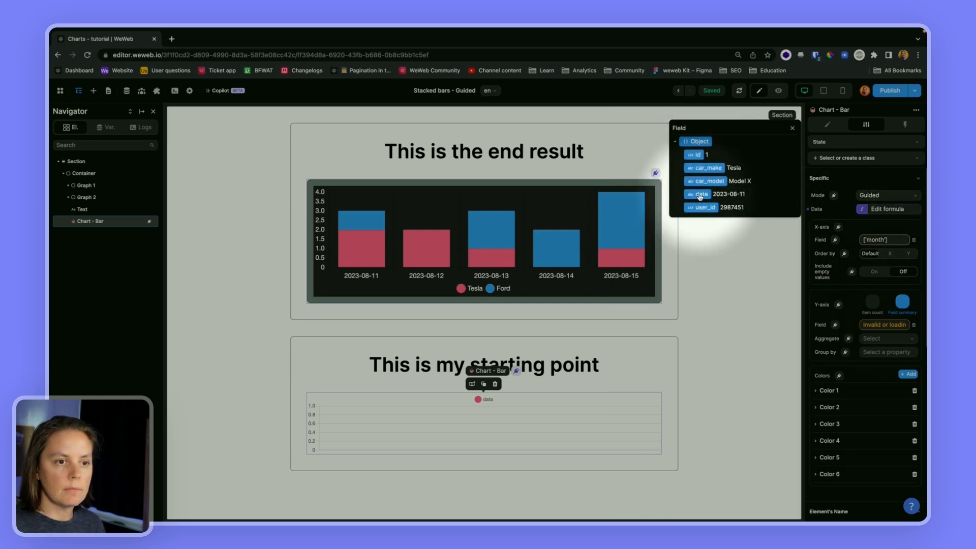
click(700, 193)
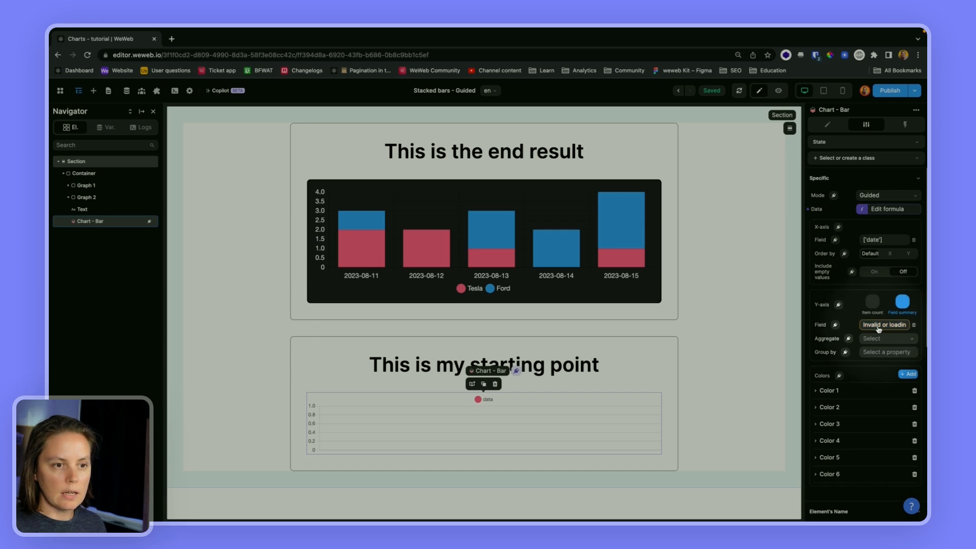
Step: Summarise the id field on the Y-axis and group the bars by car_make
click(884, 325)
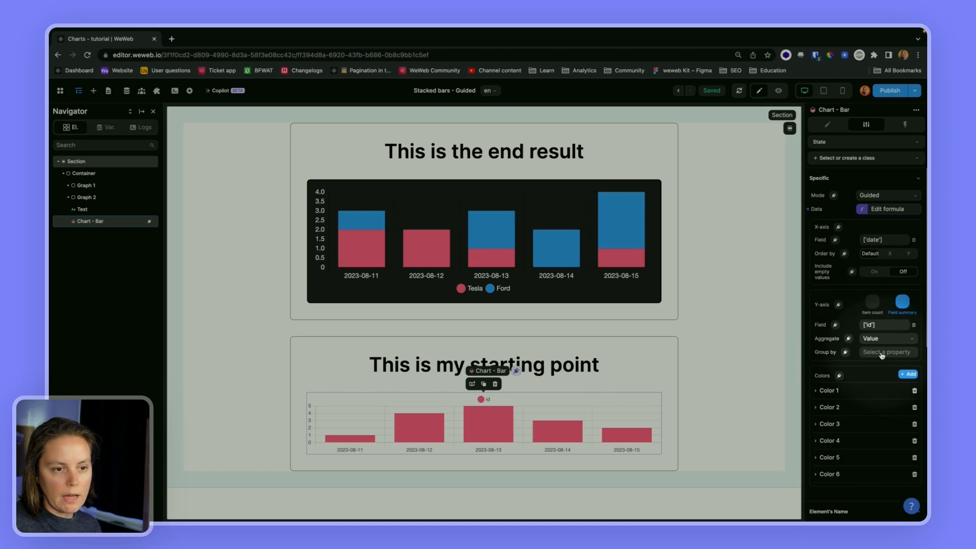
click(887, 352)
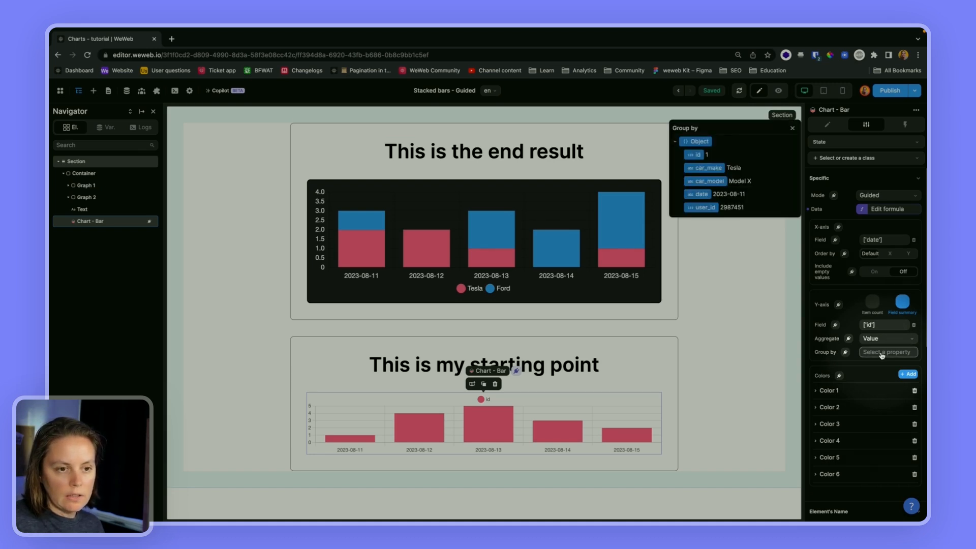
click(703, 167)
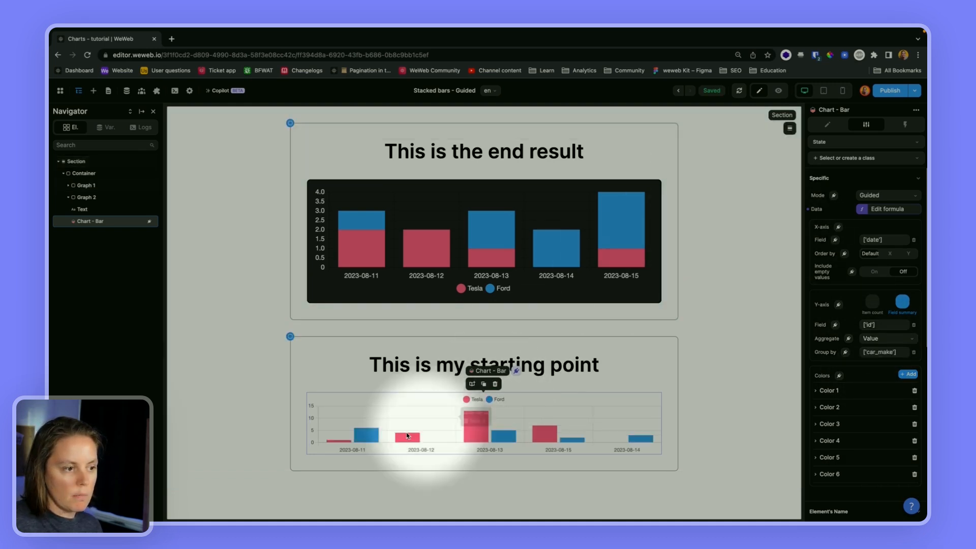
mouse_move(552, 440)
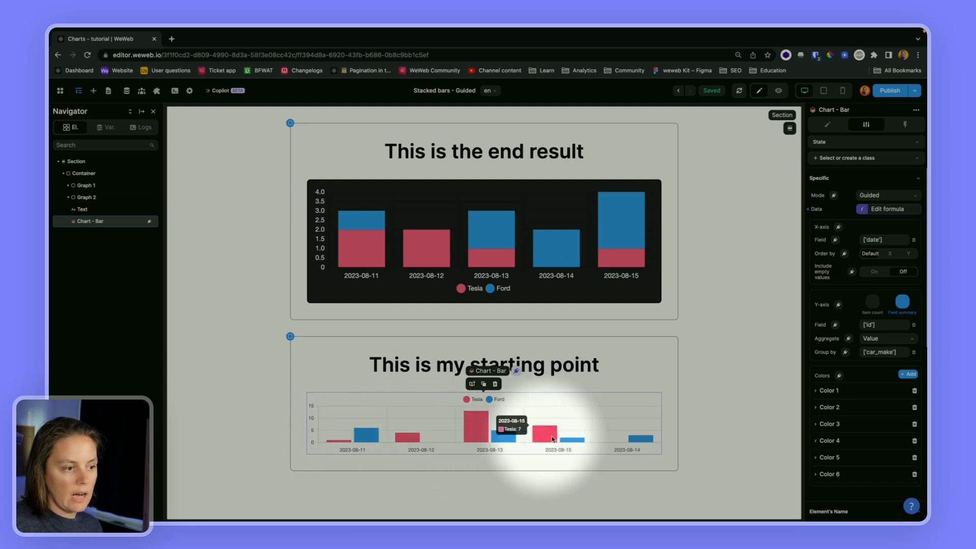
mouse_move(501, 444)
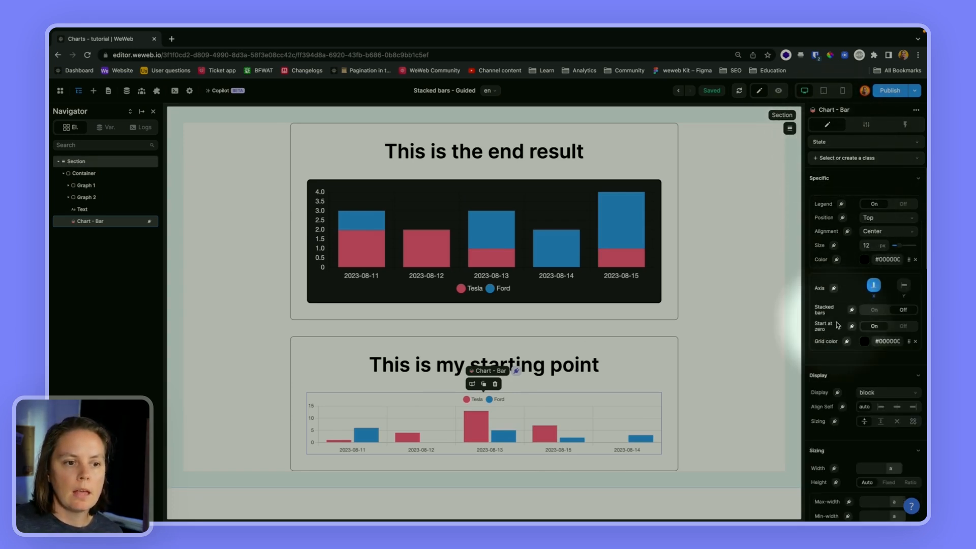
Step: Turn Stacked bars On in the chart's Style settings
click(874, 309)
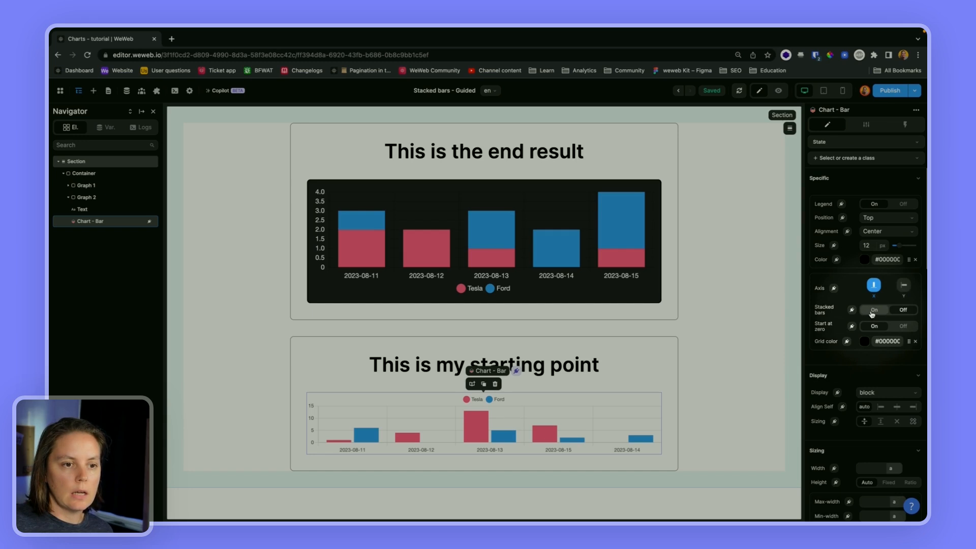
click(874, 309)
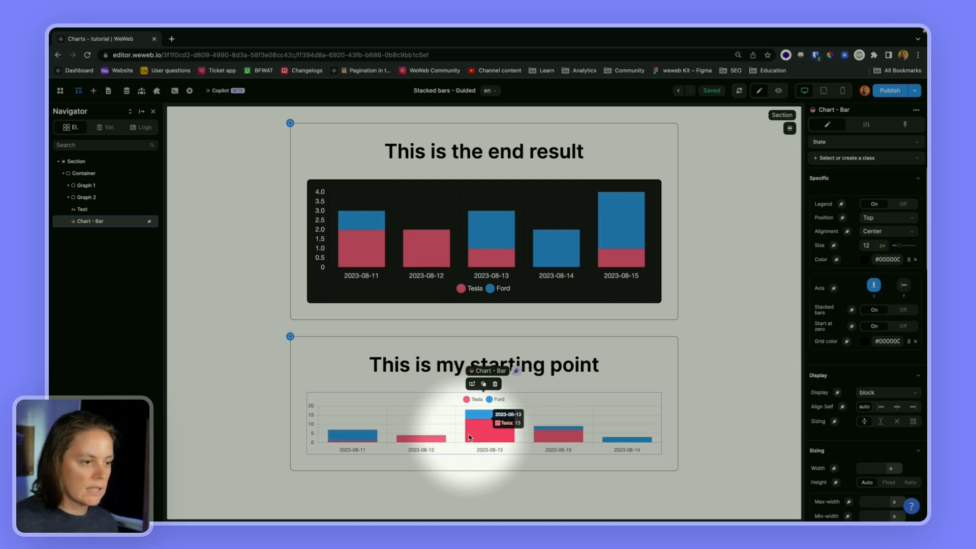
mouse_move(312, 408)
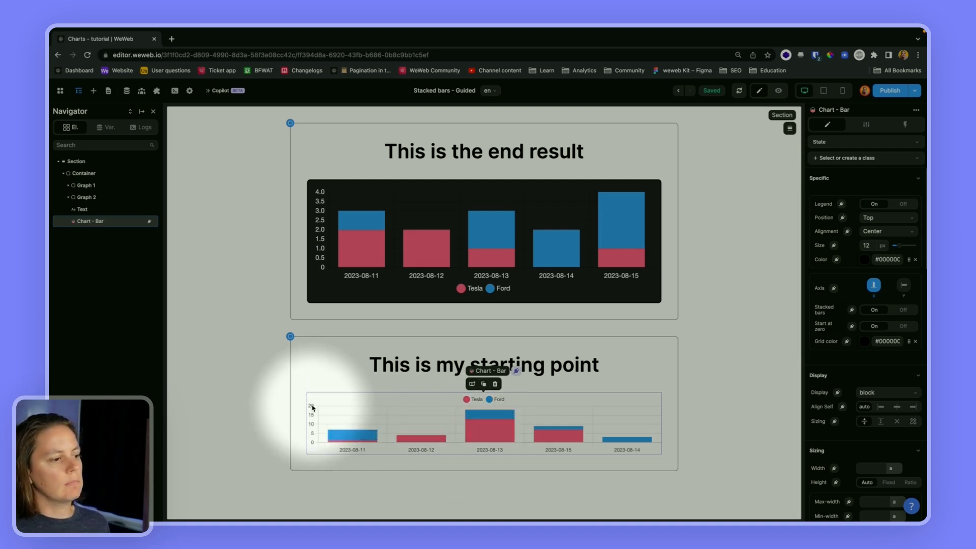
mouse_move(485, 417)
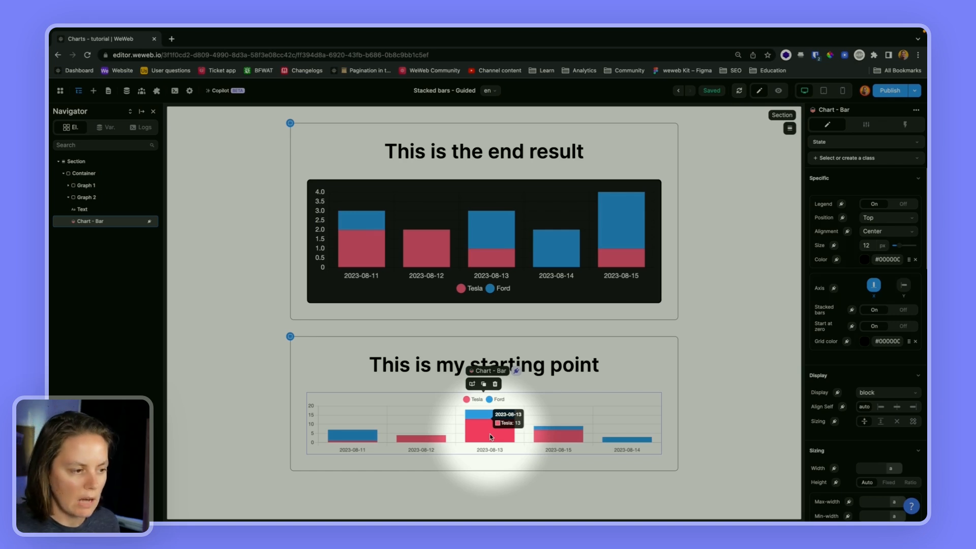
Step: Change the Y-axis id aggregate from Value to Distinct count
click(867, 124)
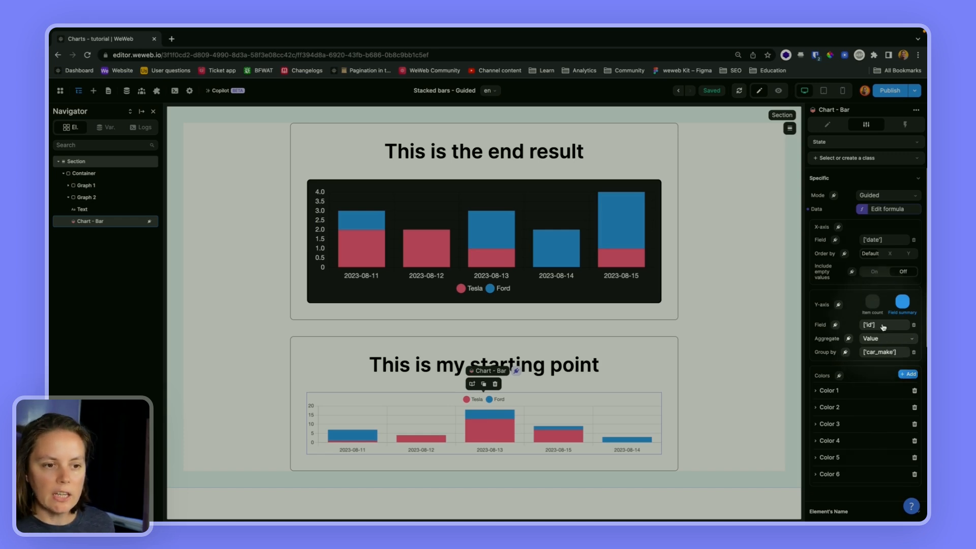
click(884, 325)
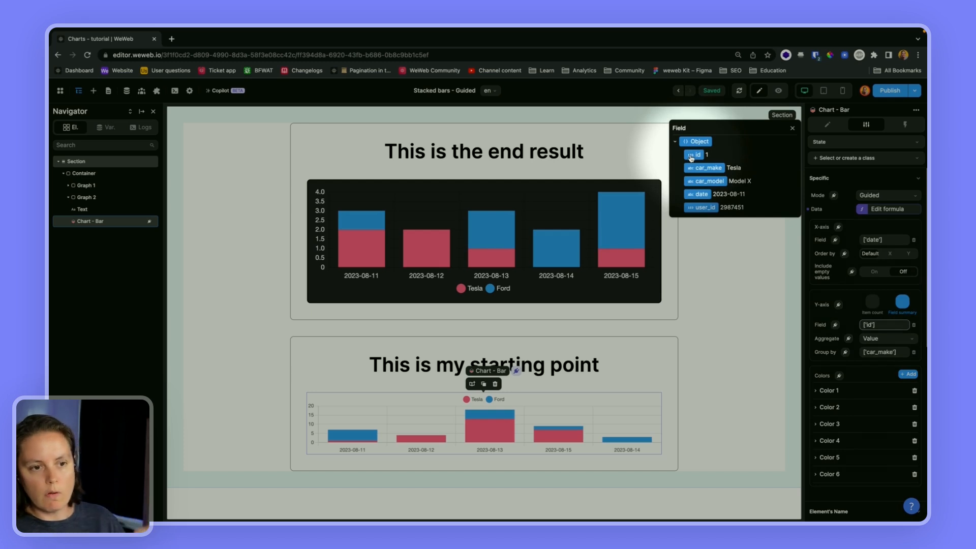
click(887, 338)
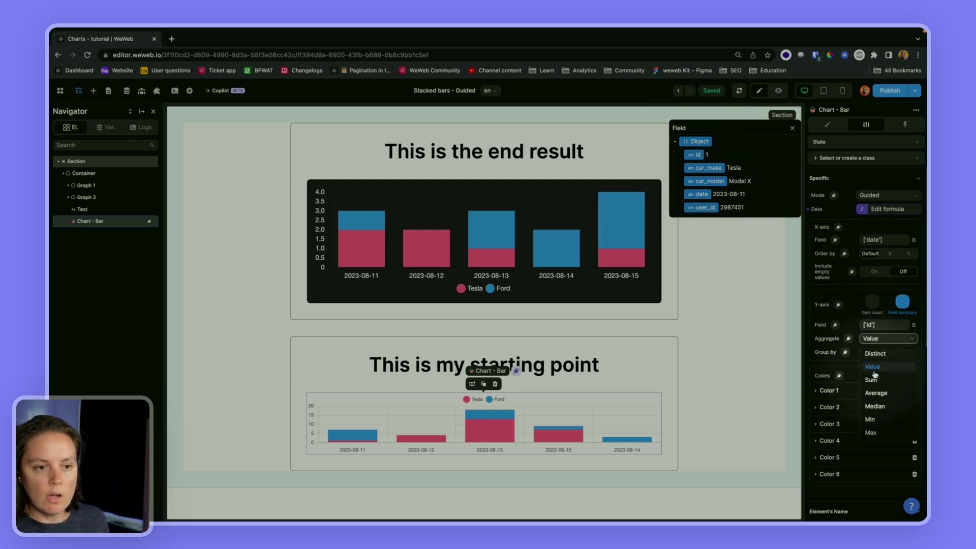
click(875, 354)
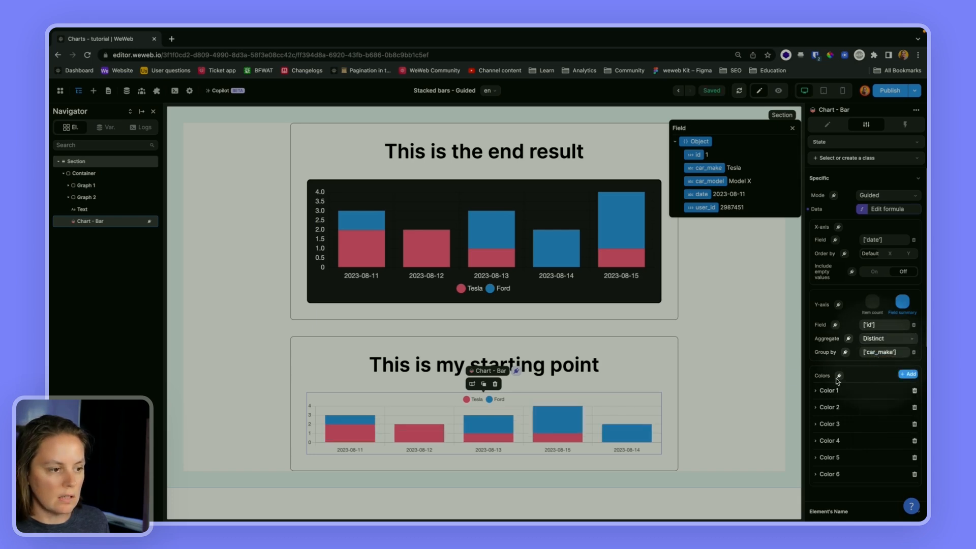
mouse_move(484, 427)
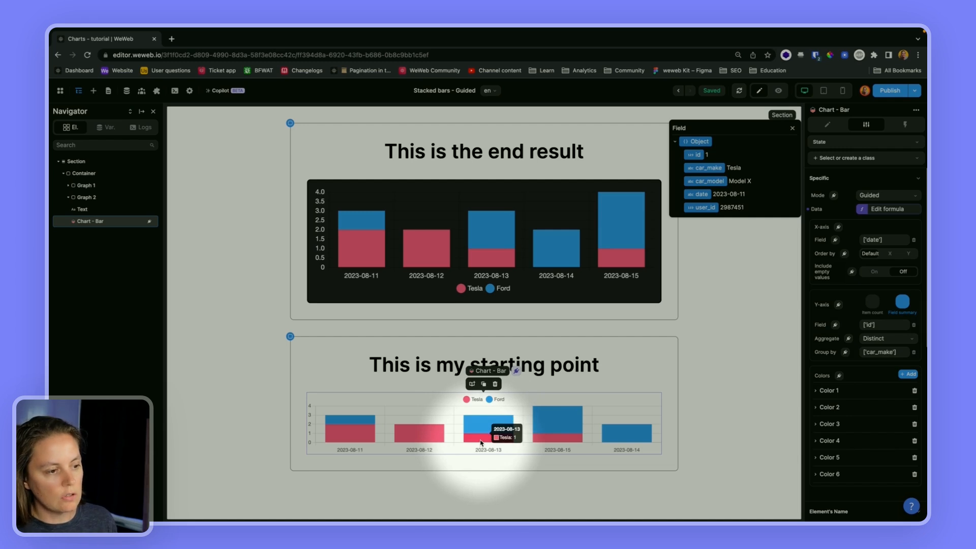
mouse_move(560, 447)
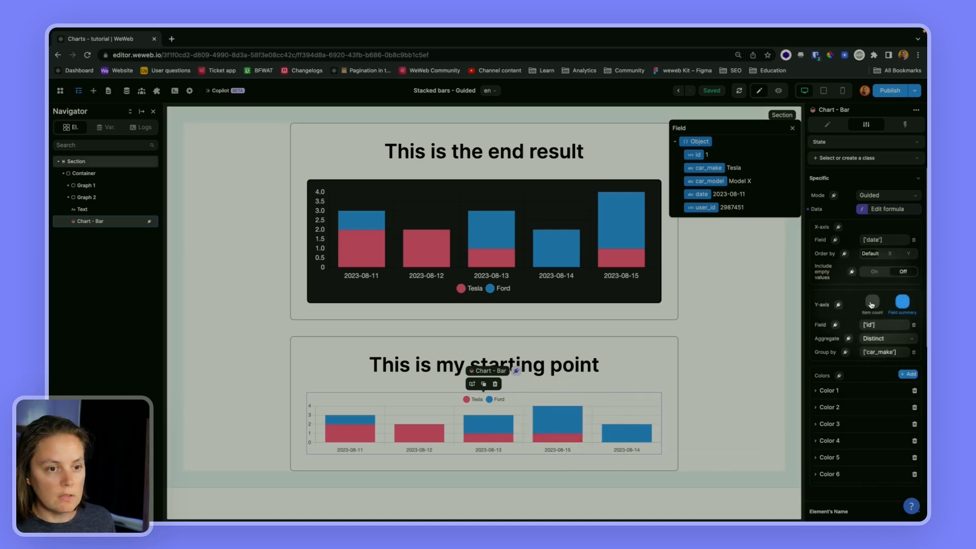
Step: Toggle the Y-axis between Field summary and Item count, settling on Item count
click(872, 303)
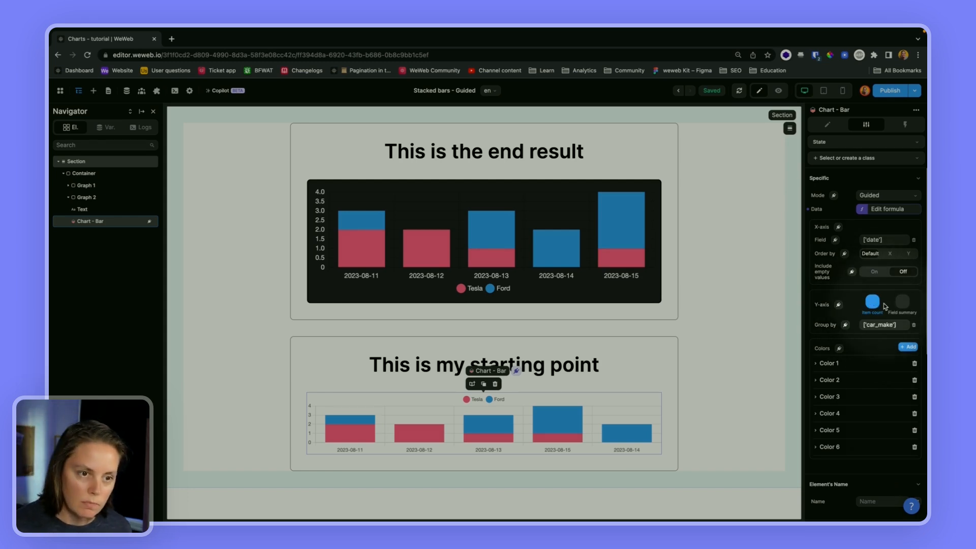
click(901, 302)
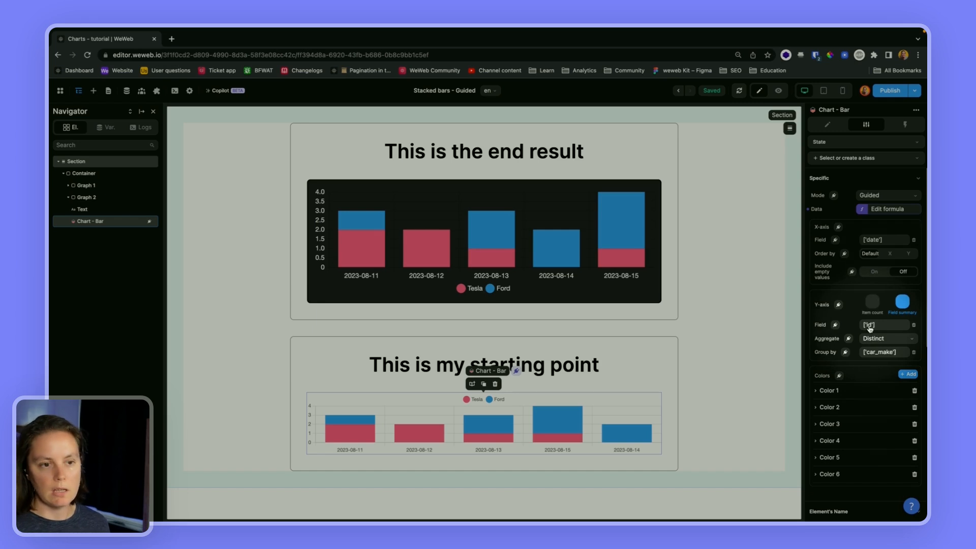
mouse_move(872, 303)
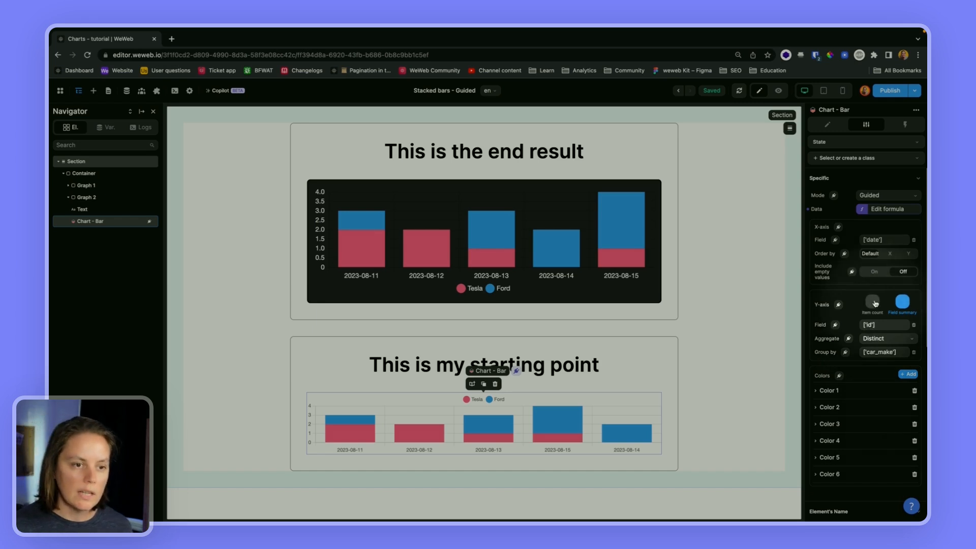
click(872, 303)
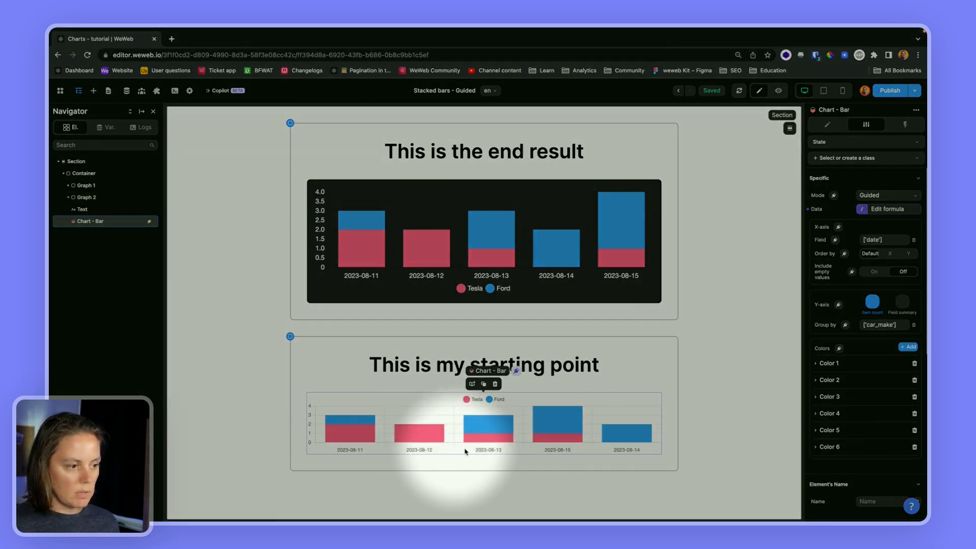
mouse_move(484, 431)
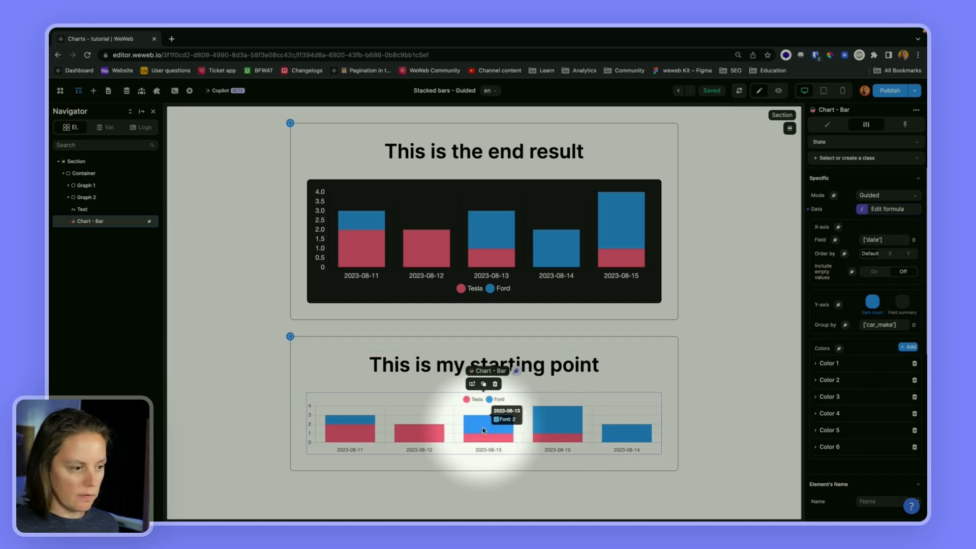
Step: Order the bars by X in Ascending order and turn Include empty values On
click(889, 254)
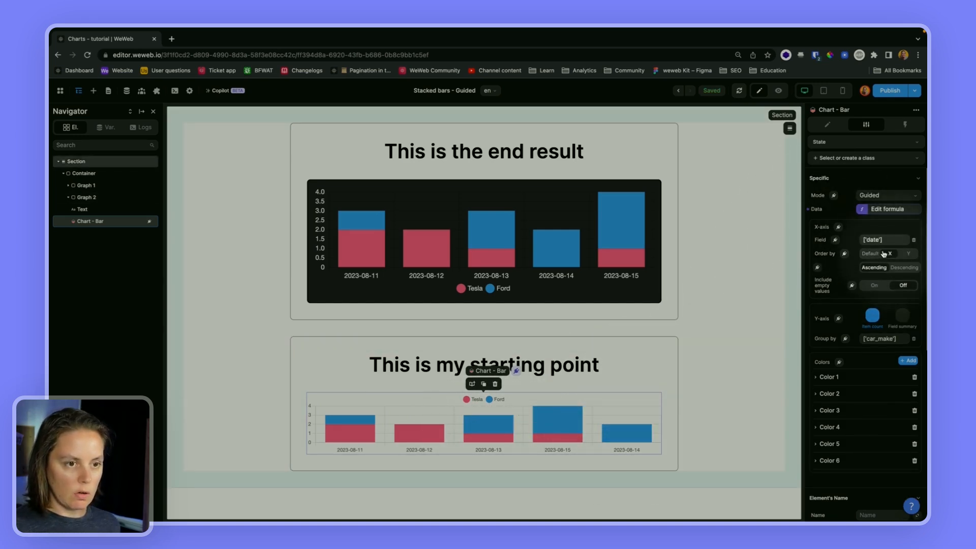
click(874, 285)
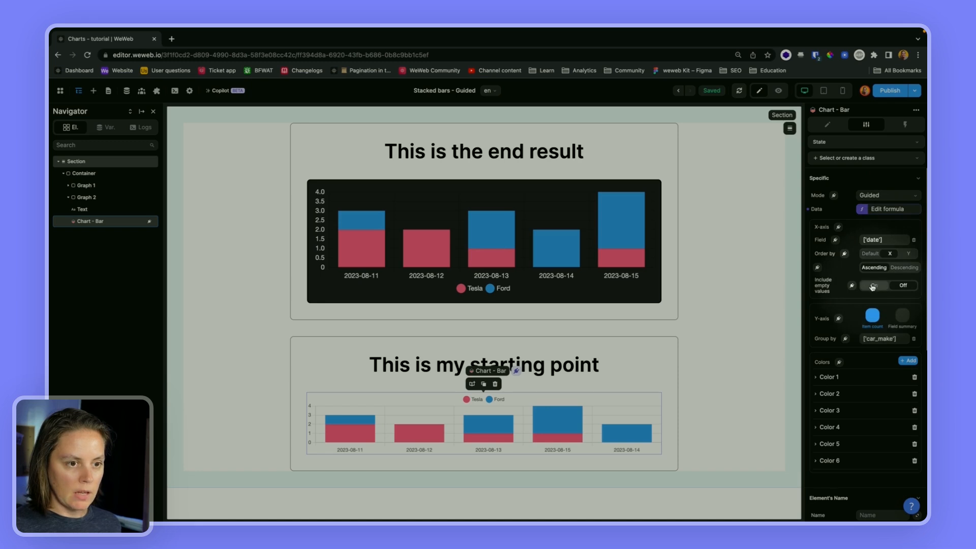
click(874, 285)
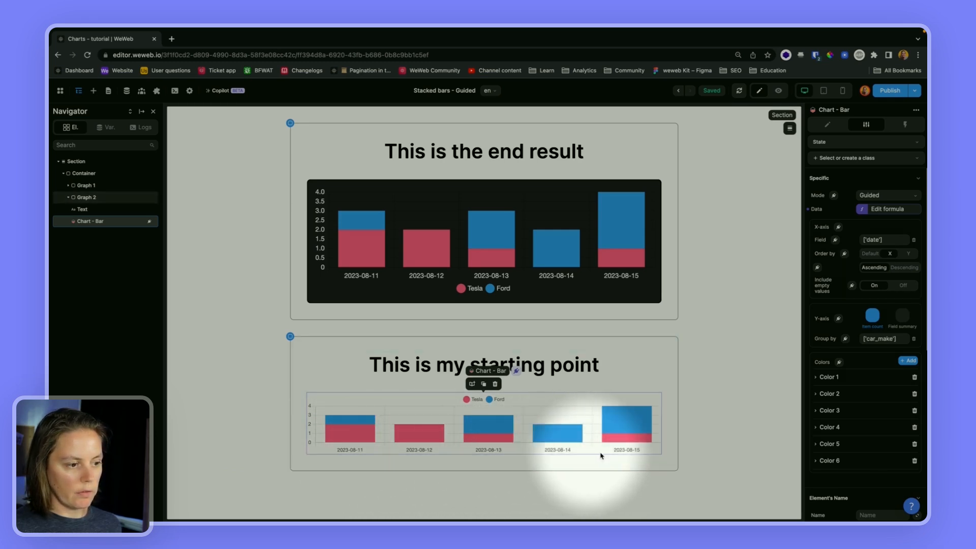
mouse_move(427, 421)
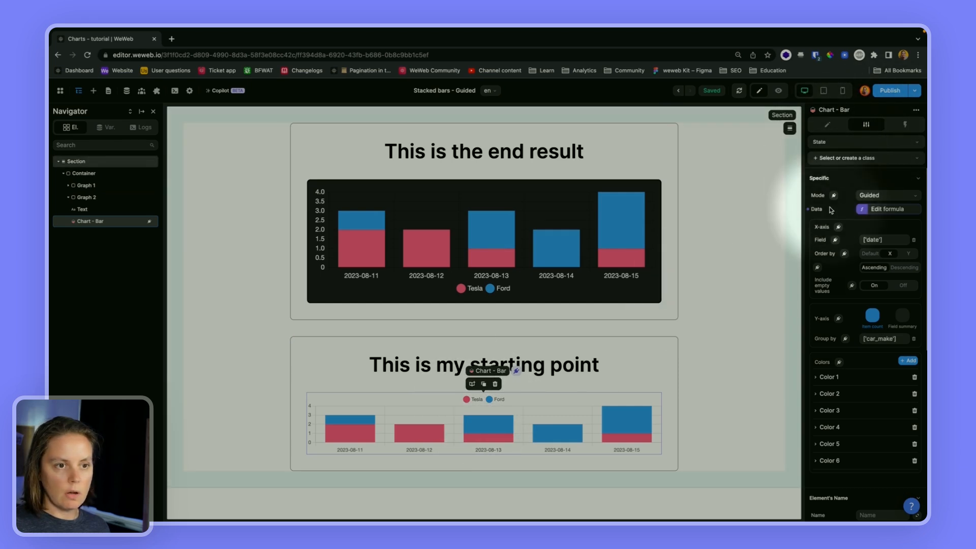
Step: Move the chart legend to the bottom with size 16 in the Style settings
click(867, 124)
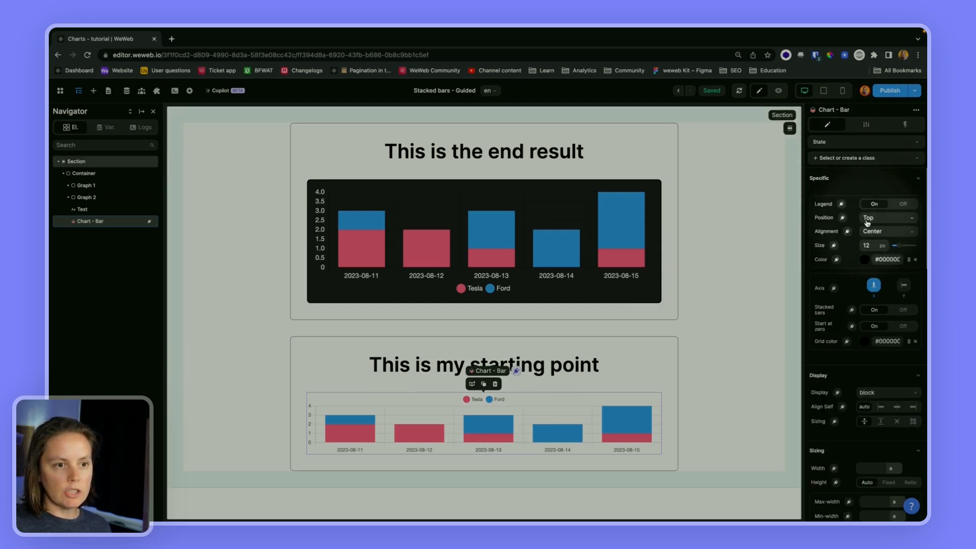
click(888, 218)
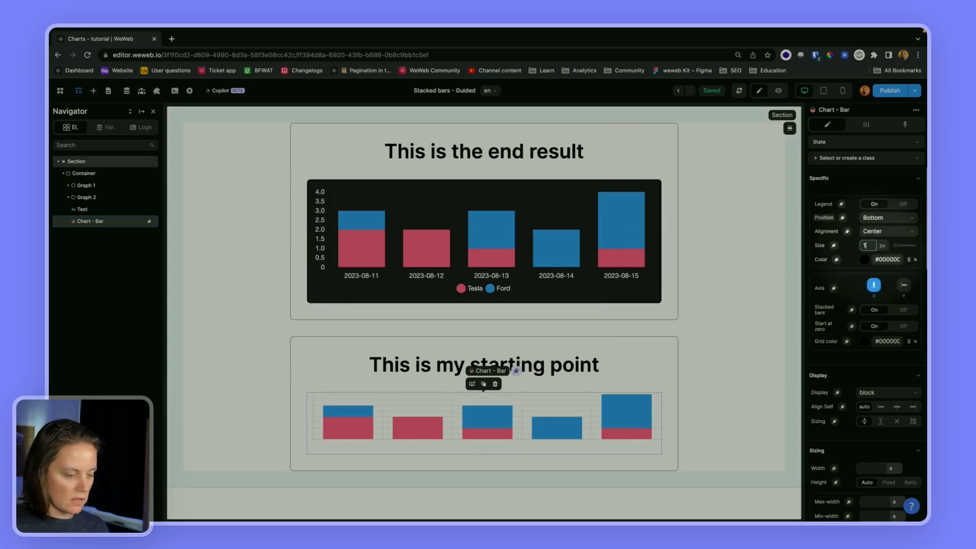
text(16)
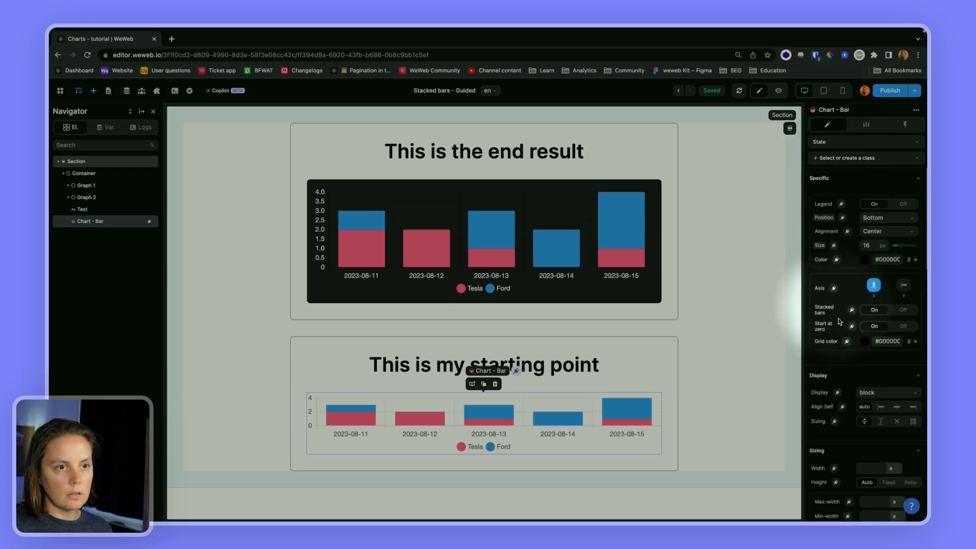
Step: Set the chart's Height to Fixed at 300 px in the Sizing section
scroll(down, 3)
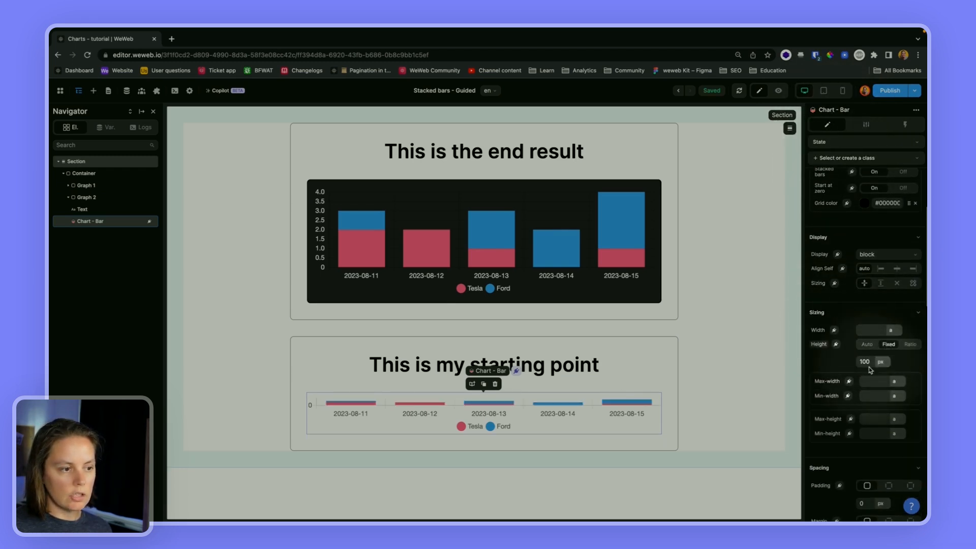
text(300)
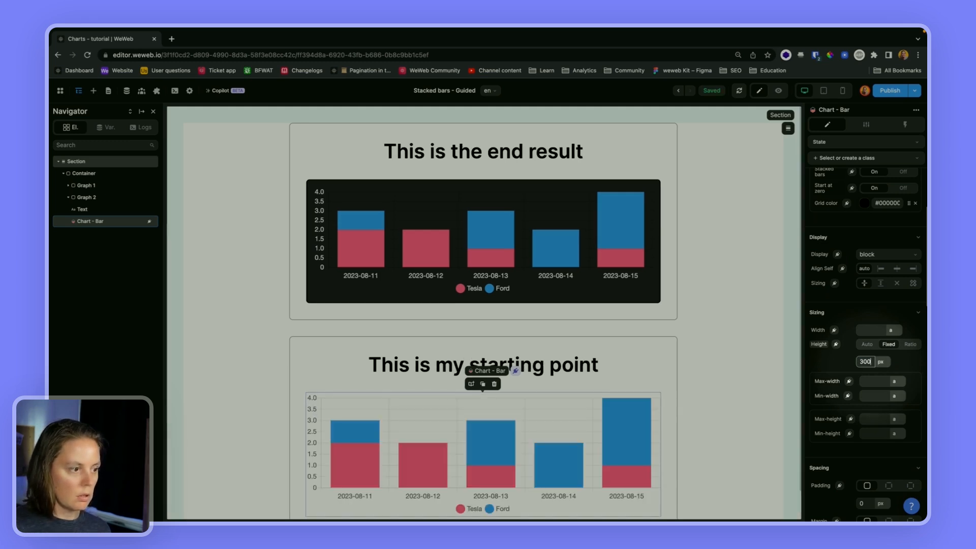
scroll(down, 3)
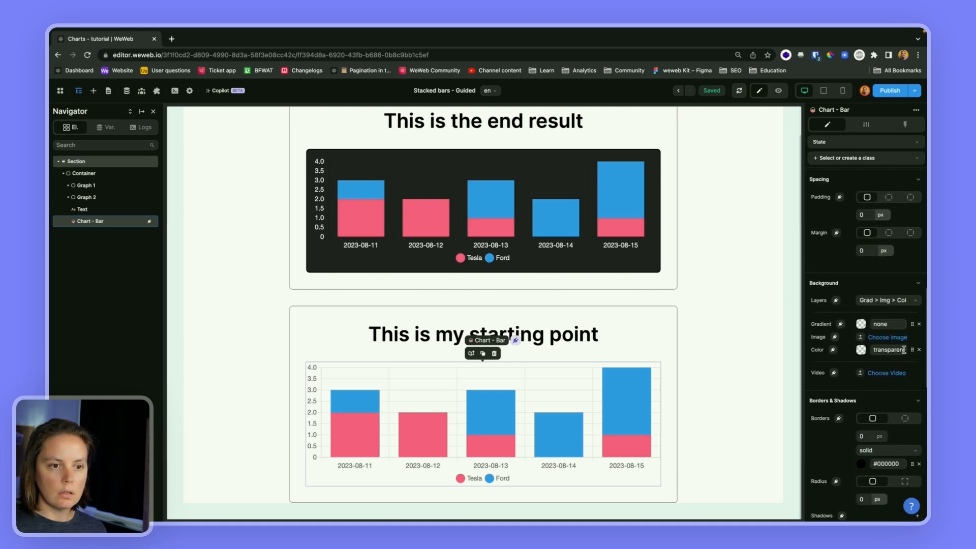
Step: Give the chart a black #000000 background with 16 px padding and 8 px radius
click(860, 350)
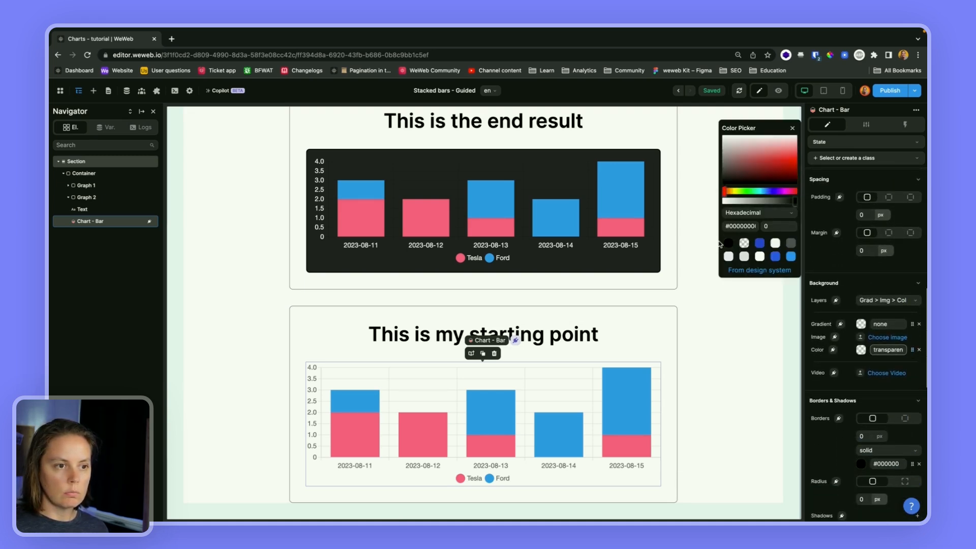
click(728, 242)
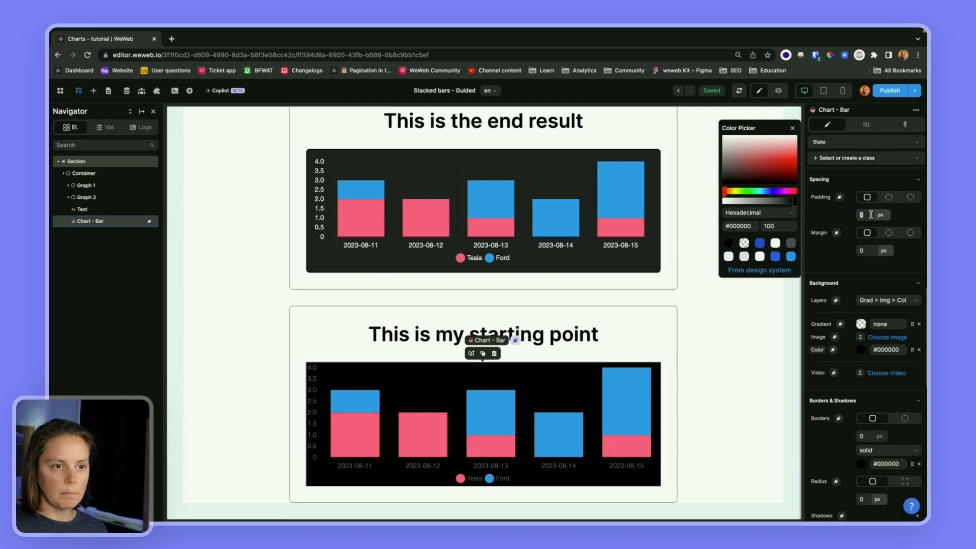
text(16)
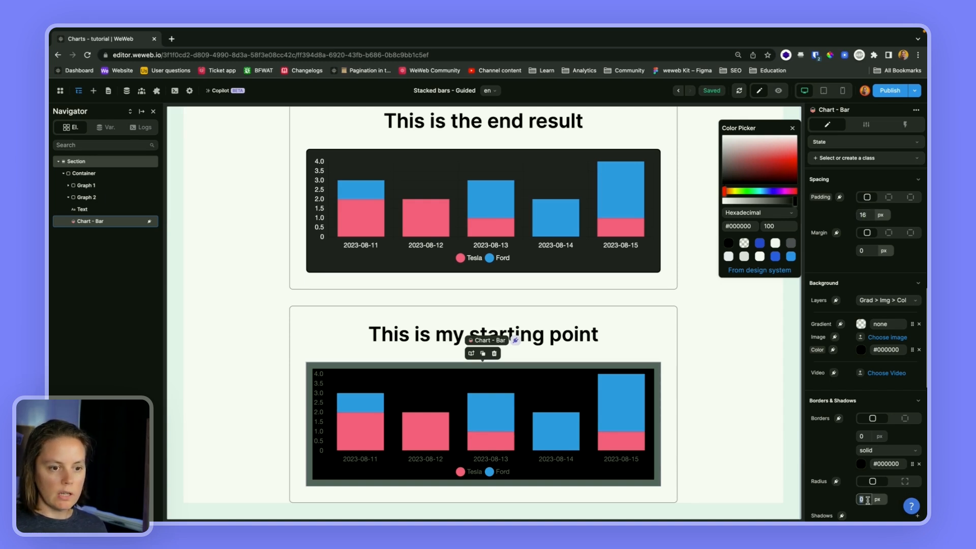
text(8)
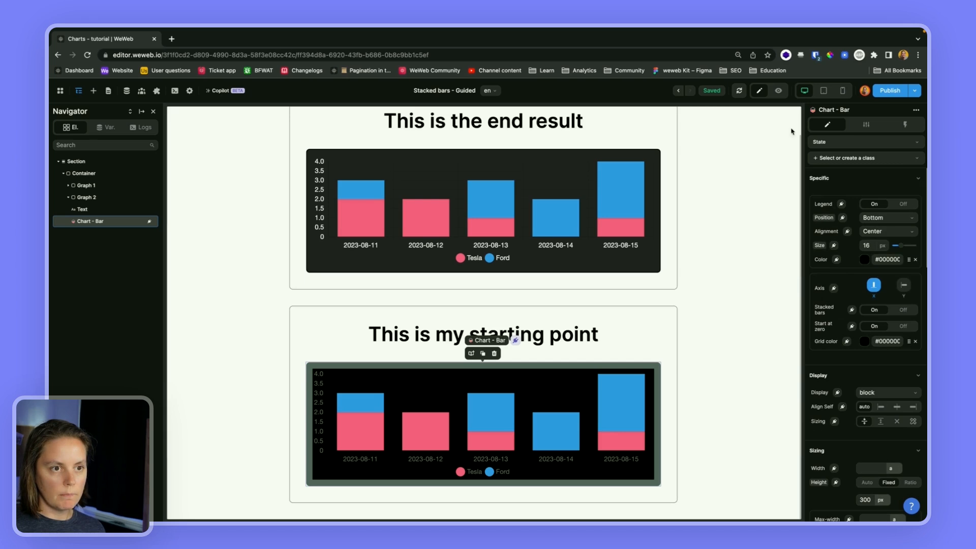
Step: Set legend text colour to #FAFAFA and inspect Color 1 (#FF6384) in Settings
click(864, 259)
text(#FAFAFA)
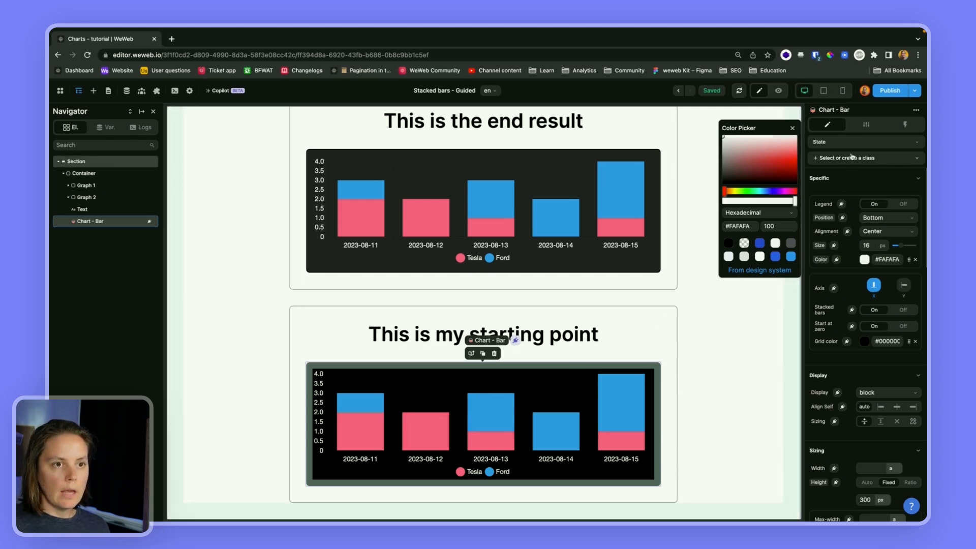
click(866, 124)
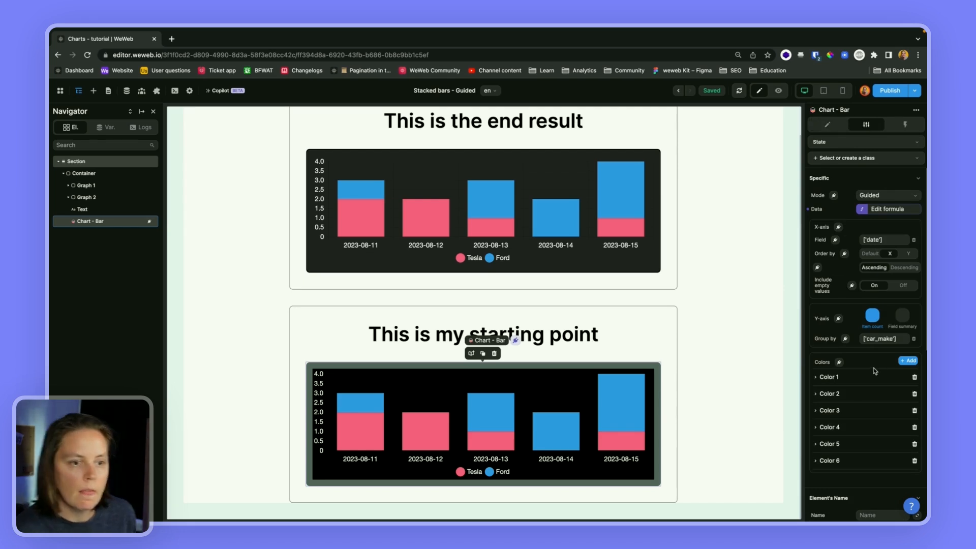
click(826, 376)
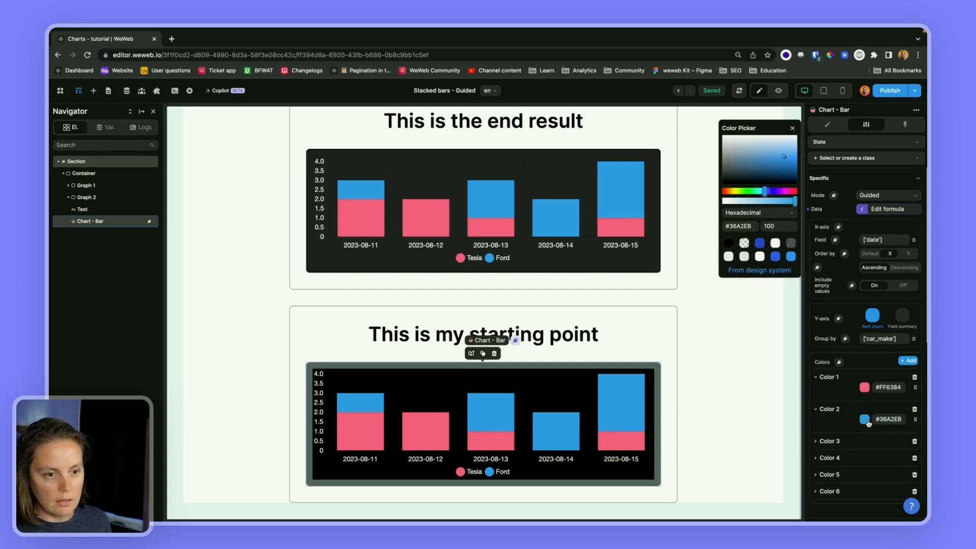
mouse_move(748, 194)
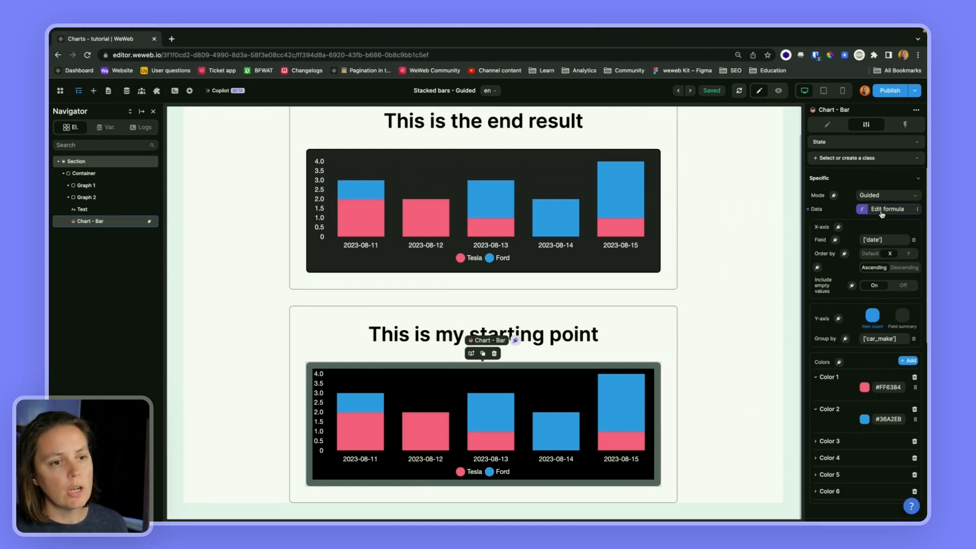
Step: Open the Data formula and expand record 0, the Tesla Model X booking from 2023-08-11
click(886, 209)
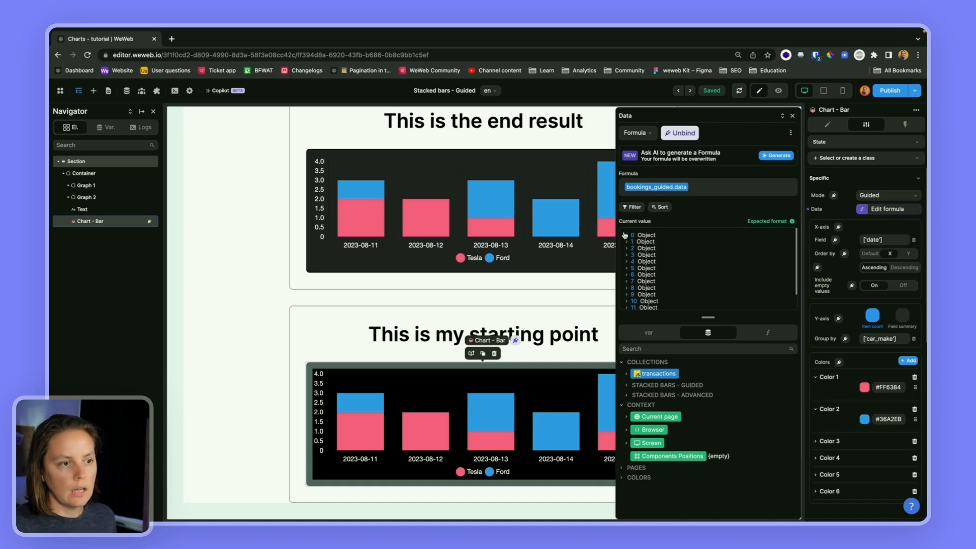
click(625, 235)
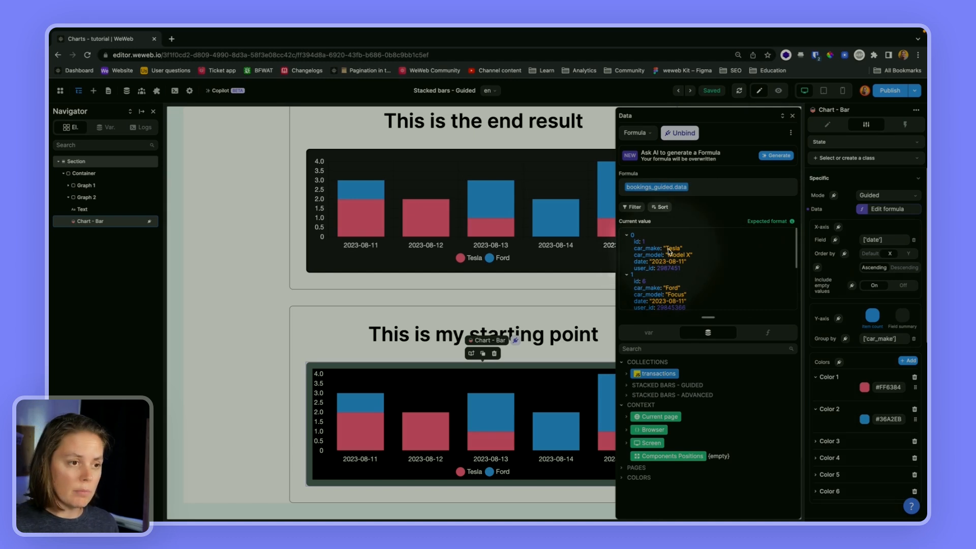
mouse_move(860, 294)
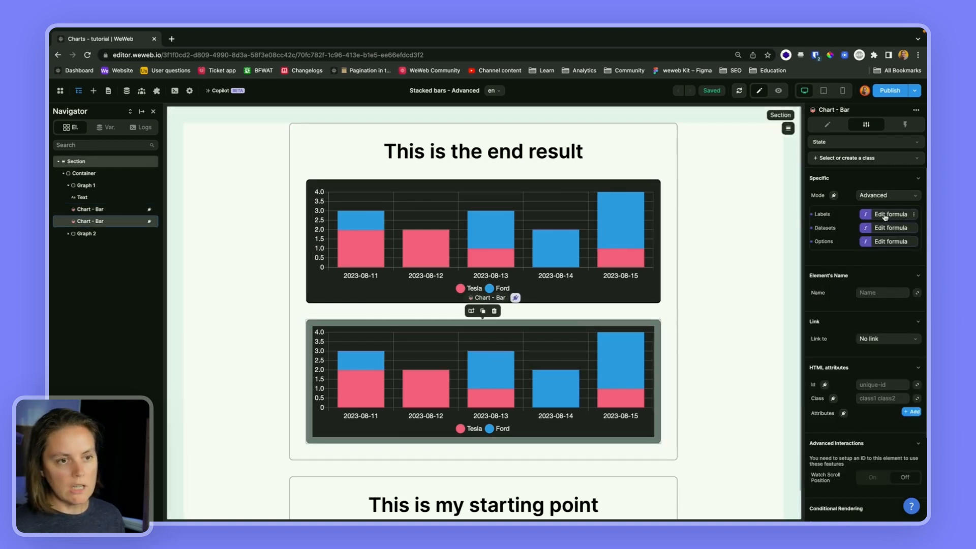
Step: Inspect the advanced chart's Datasets formula, expanding the Tesla and Ford entries
click(889, 214)
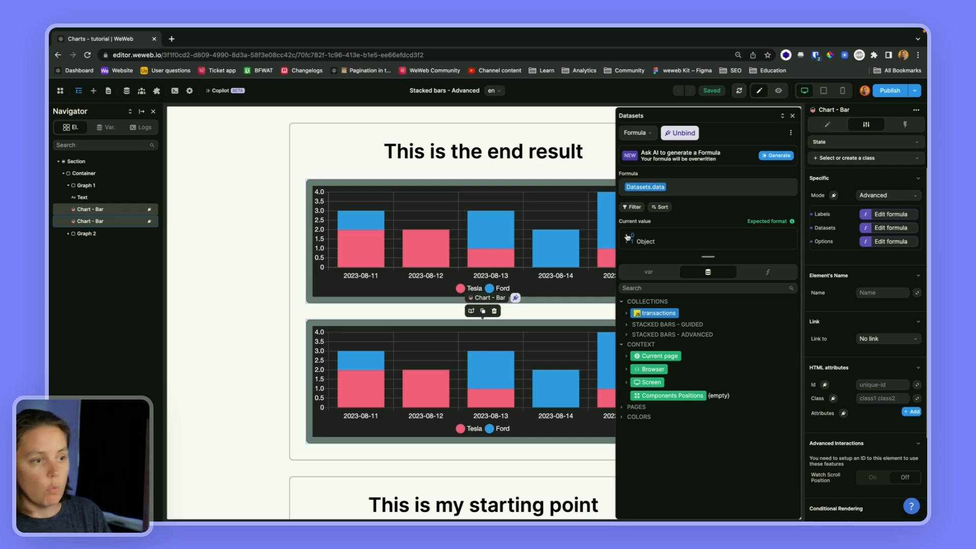
click(625, 238)
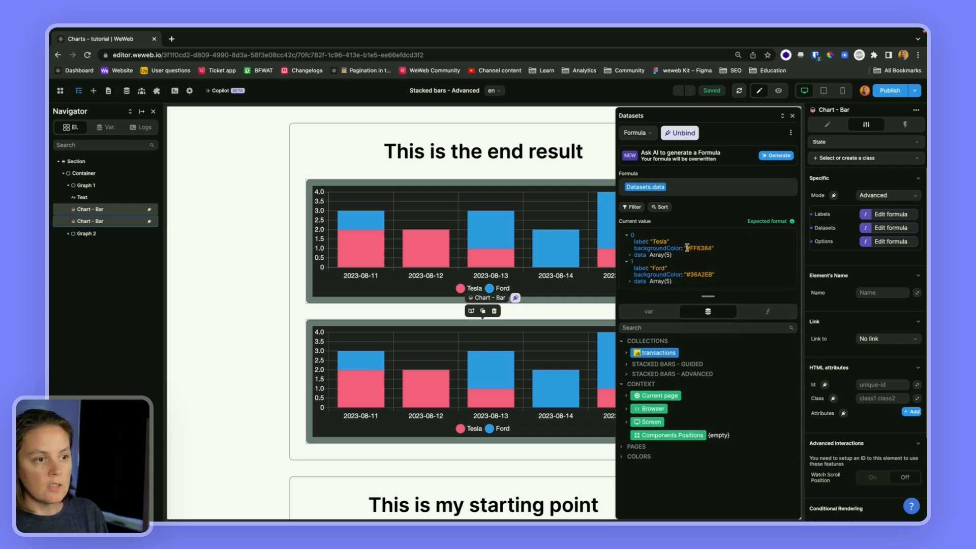
click(630, 254)
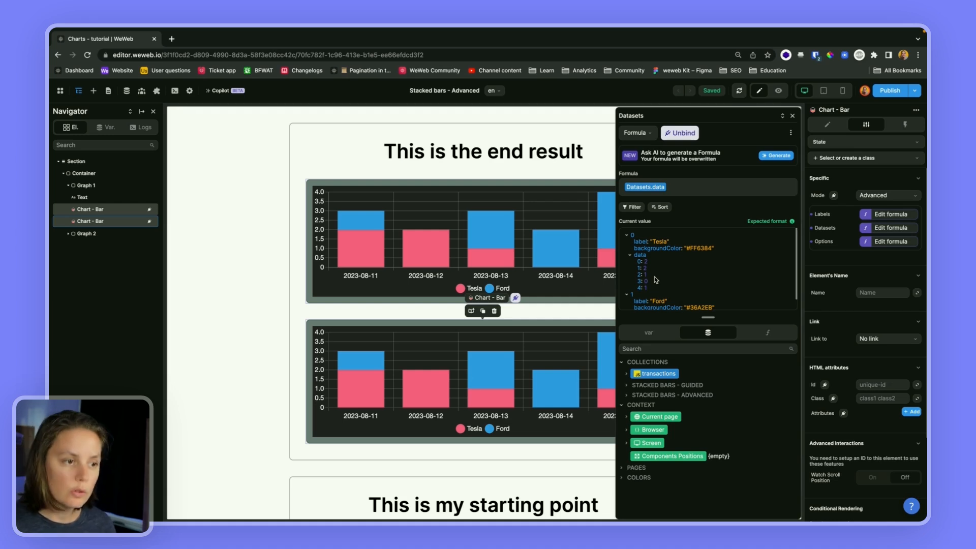
mouse_move(649, 265)
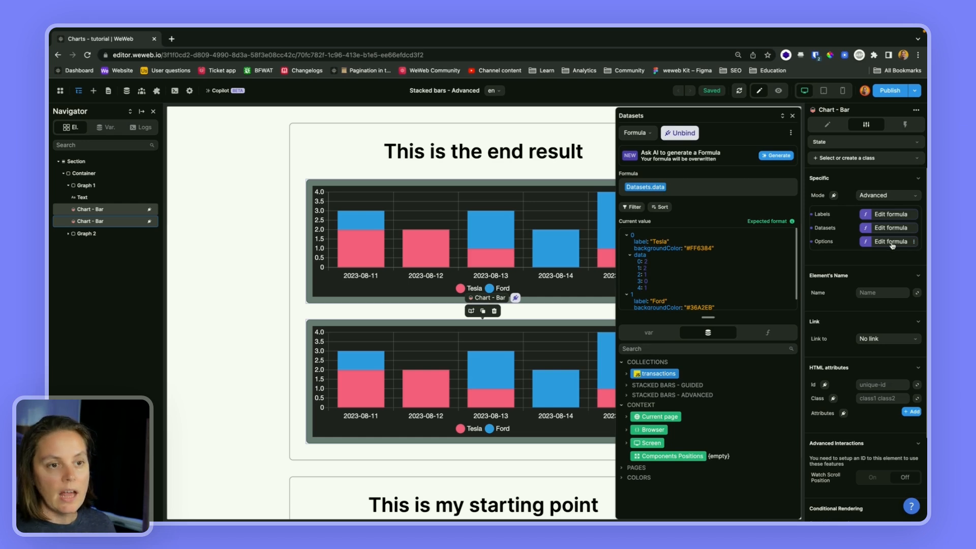
Step: Inspect the Options formula's plugins and legend label settings
click(888, 242)
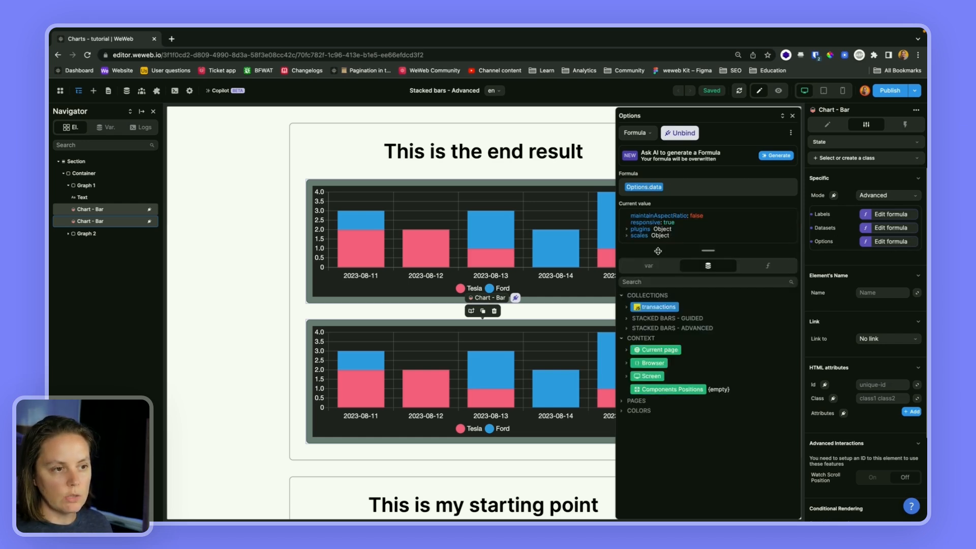
click(626, 229)
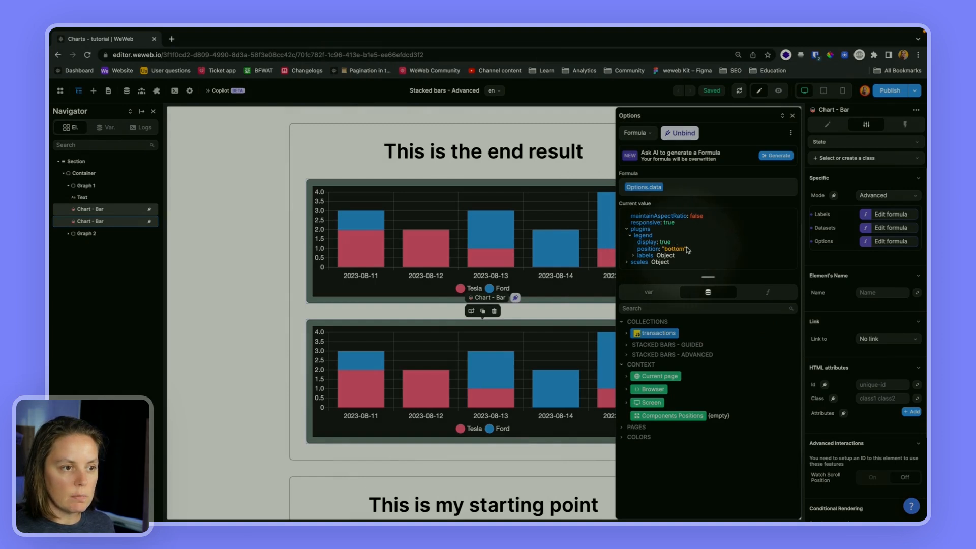
click(632, 255)
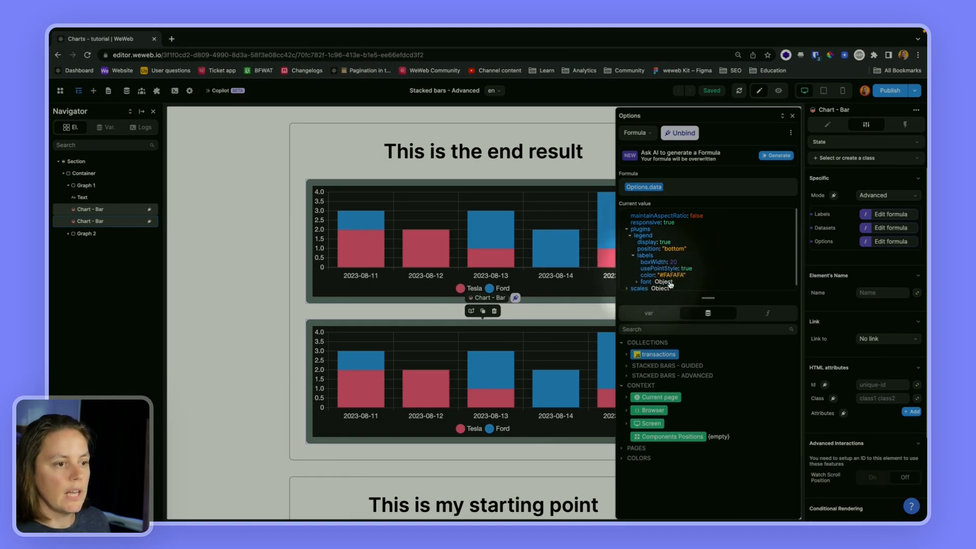
mouse_move(674, 274)
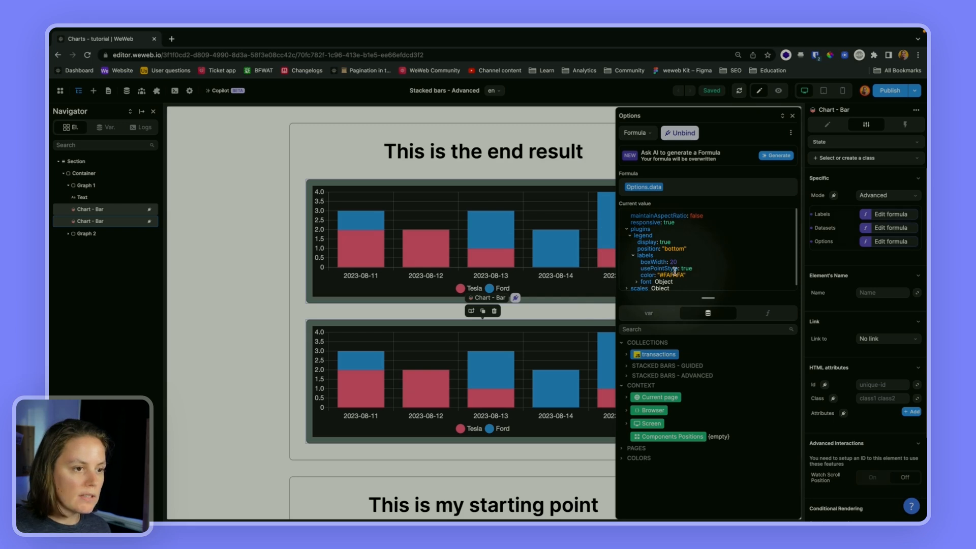
Step: In the Stacked bars - Advanced Options collection, set usePointStyle to false and apply
click(125, 91)
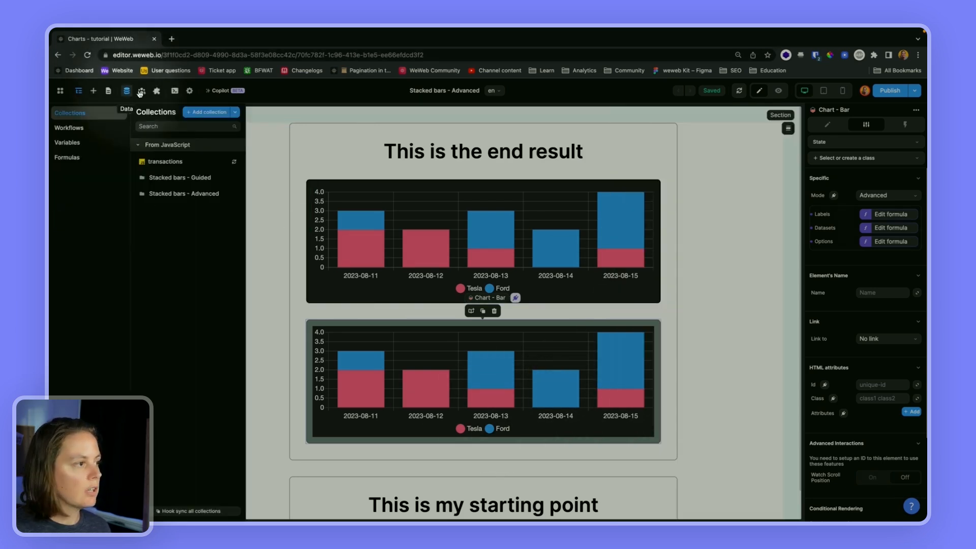
click(183, 194)
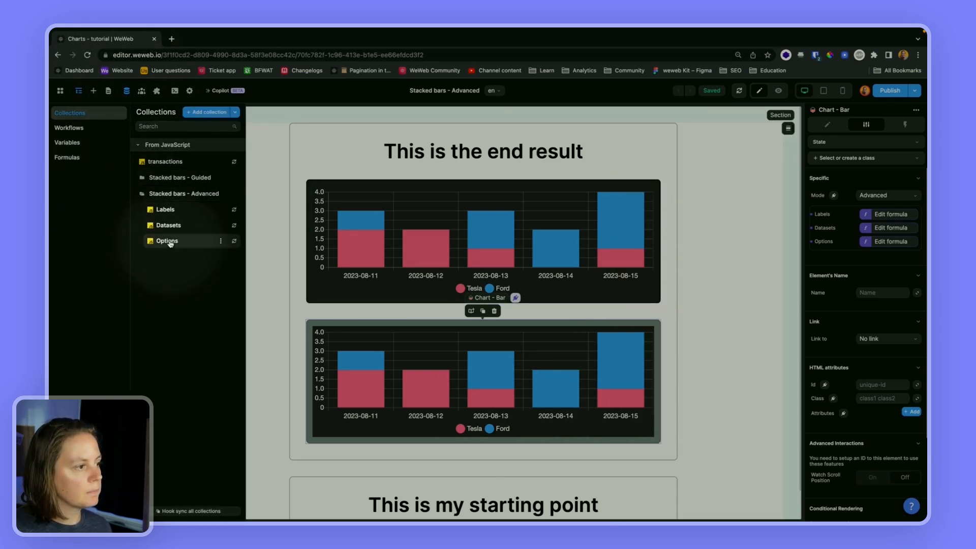
click(167, 240)
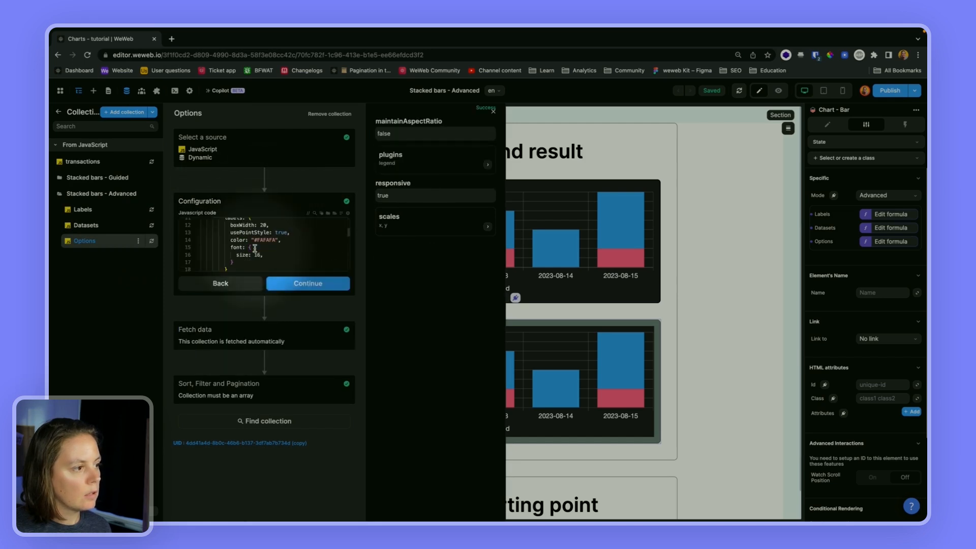
scroll(down, 3)
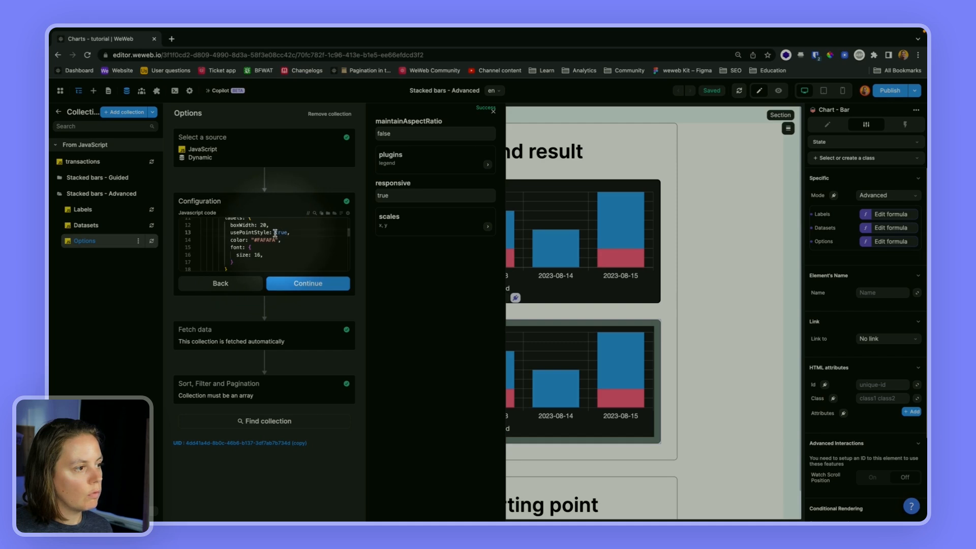
text(false)
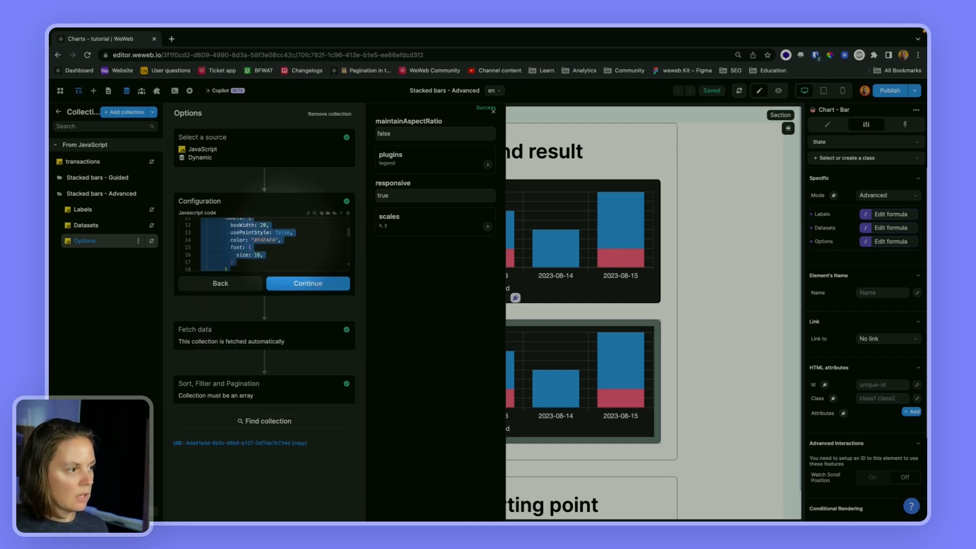
click(307, 283)
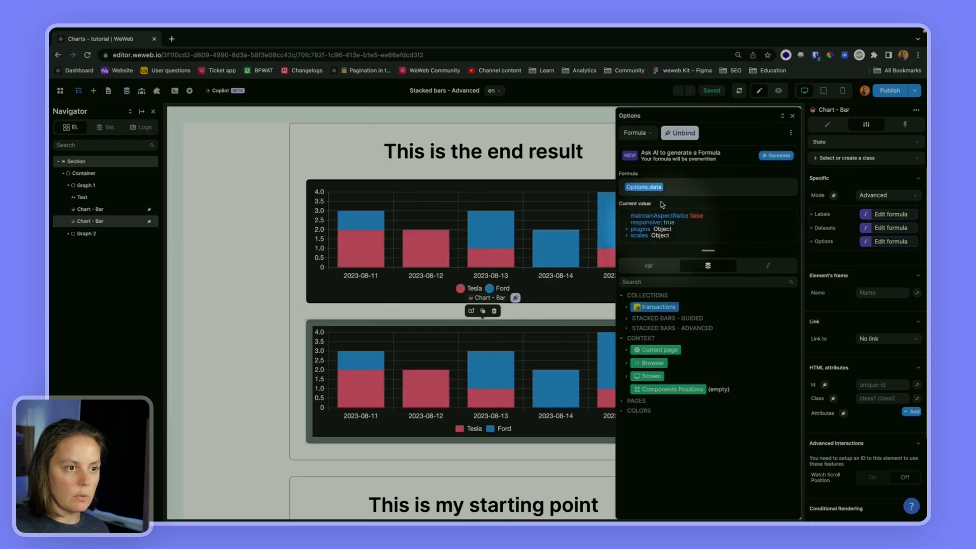
Step: Switch the chart's options binding from formula to JavaScript
click(636, 132)
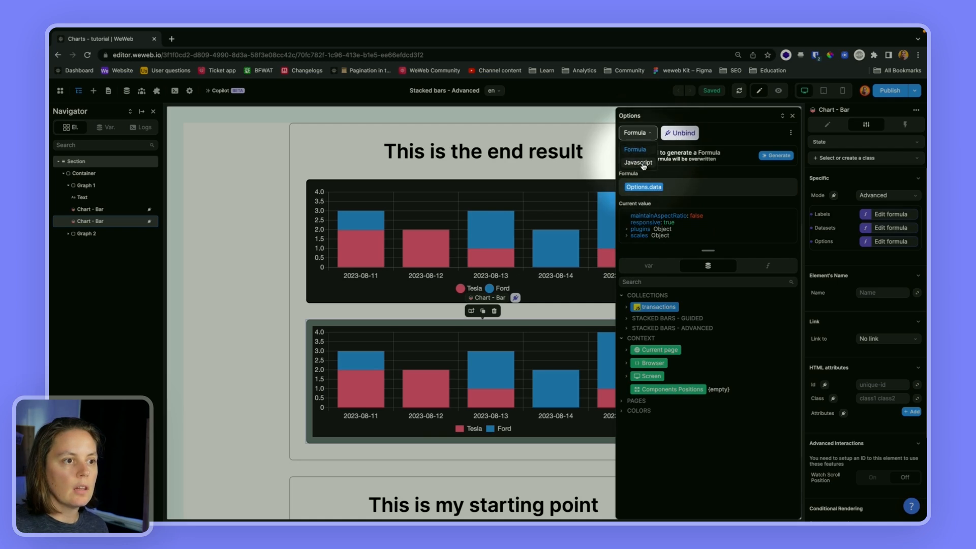
click(639, 163)
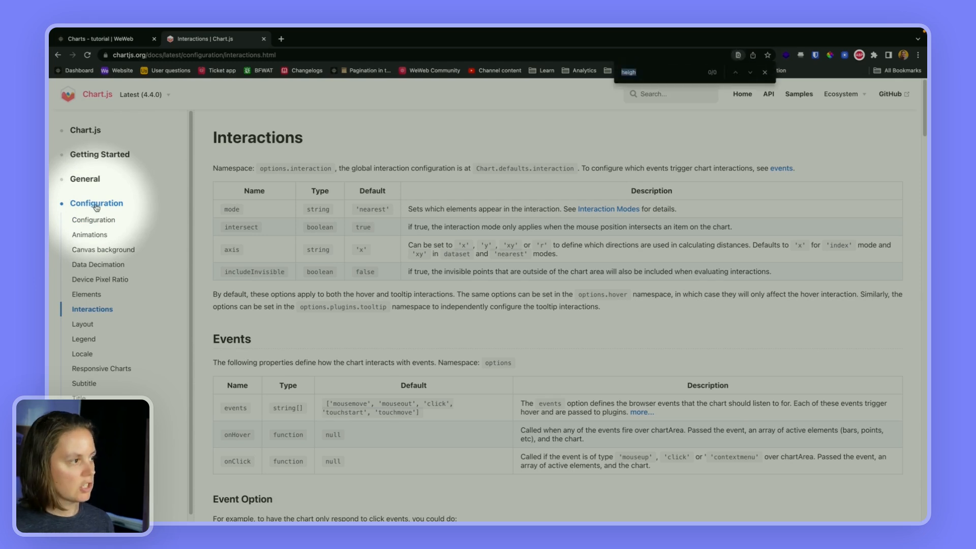
mouse_move(687, 88)
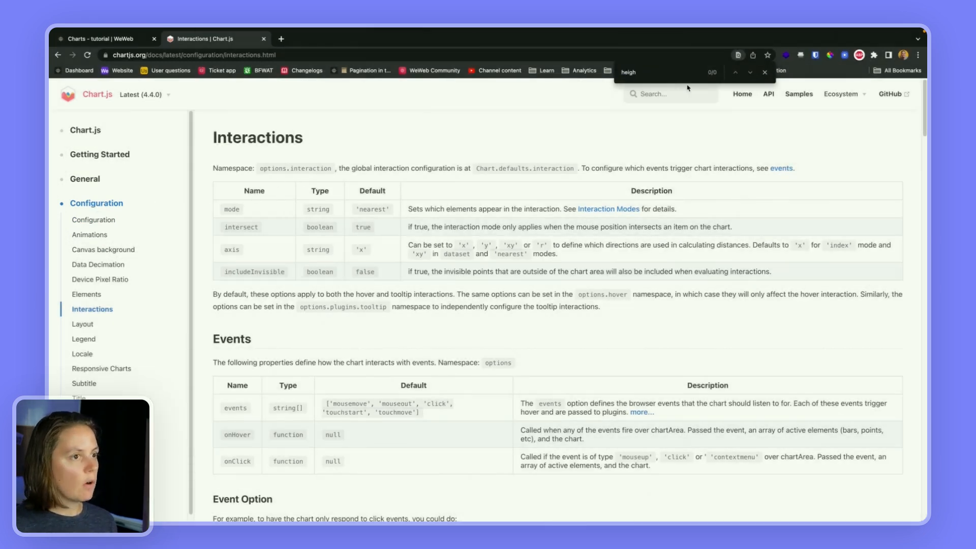
Step: From the Chart.js home, find the Stacked Bar Chart sample via 'stac' and select its setup code
click(765, 72)
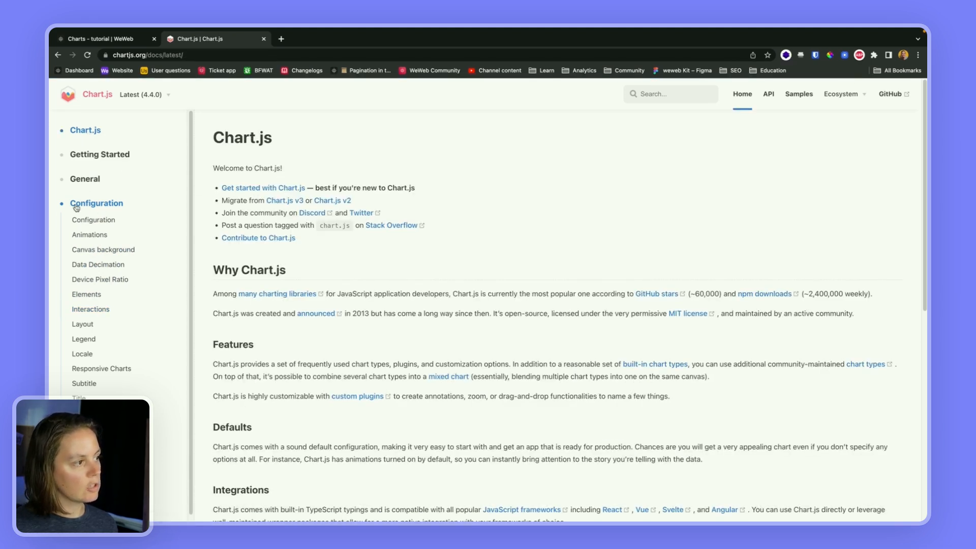
click(87, 259)
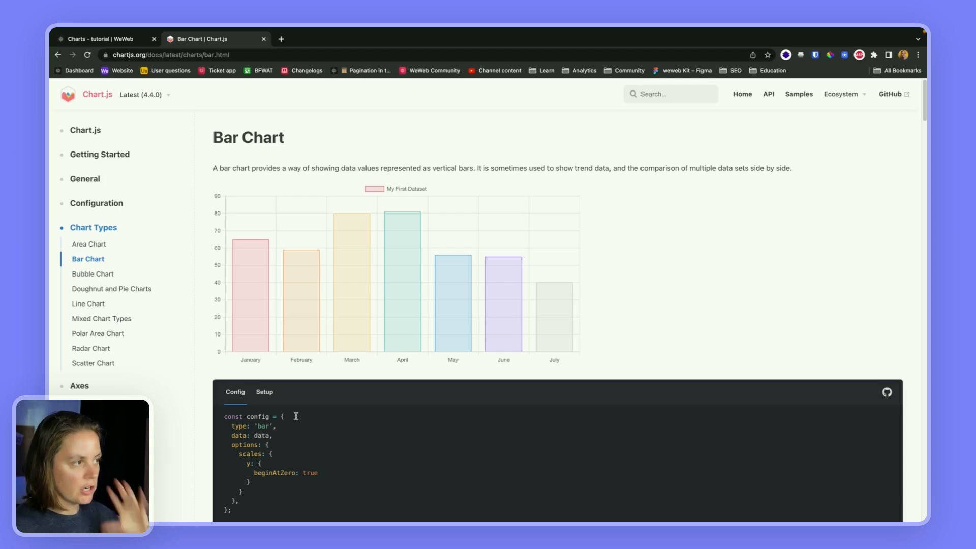
mouse_move(325, 439)
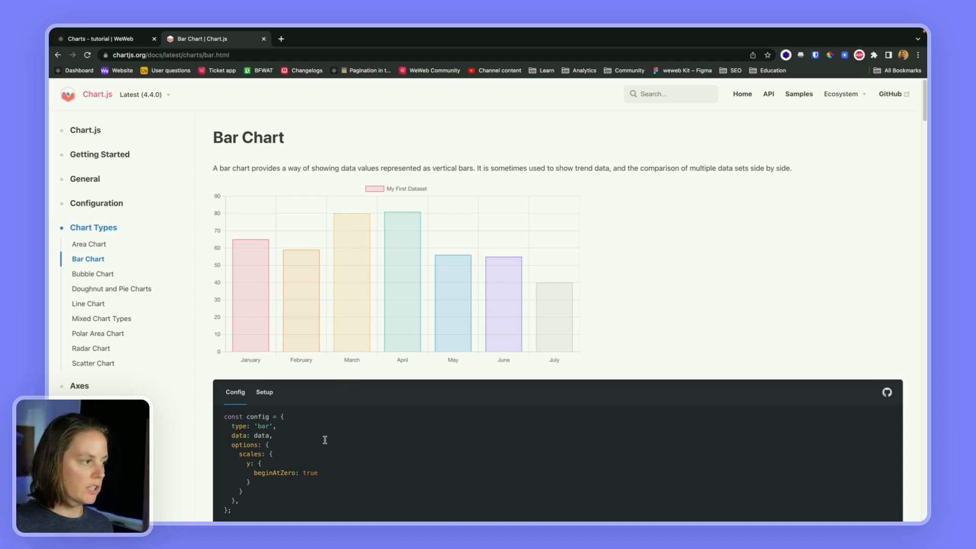
text(stac)
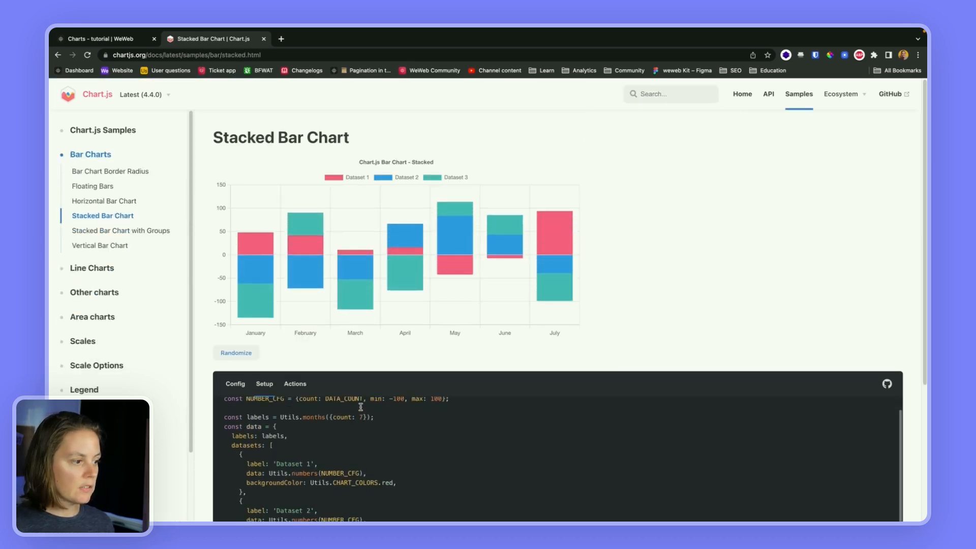
click(264, 385)
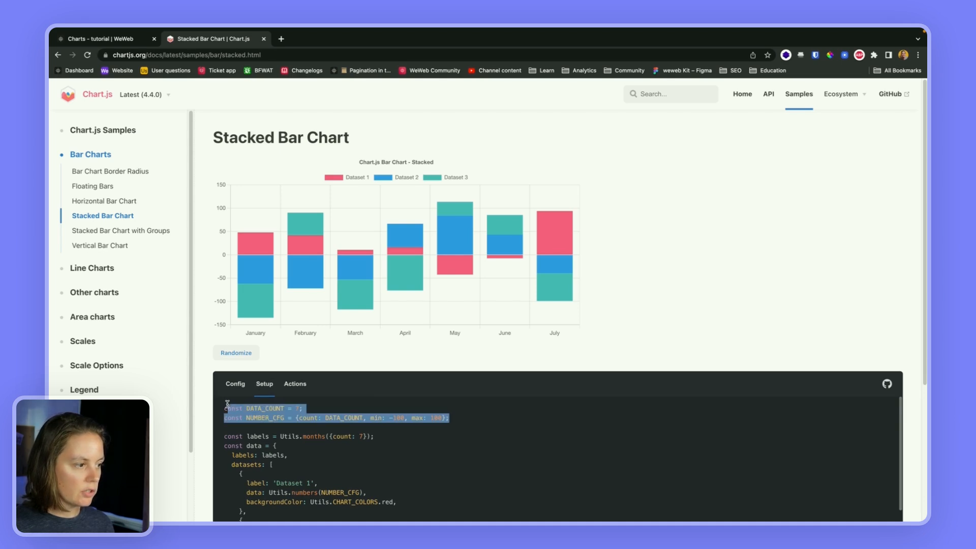
key(Delete)
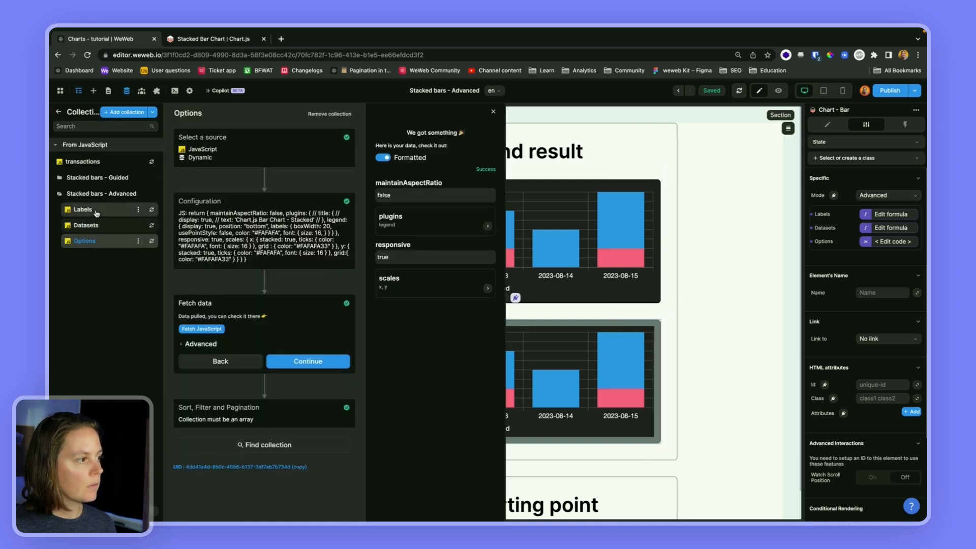
Step: Copy the JavaScript from WeWeb's Labels and Datasets collections for the sample
click(82, 209)
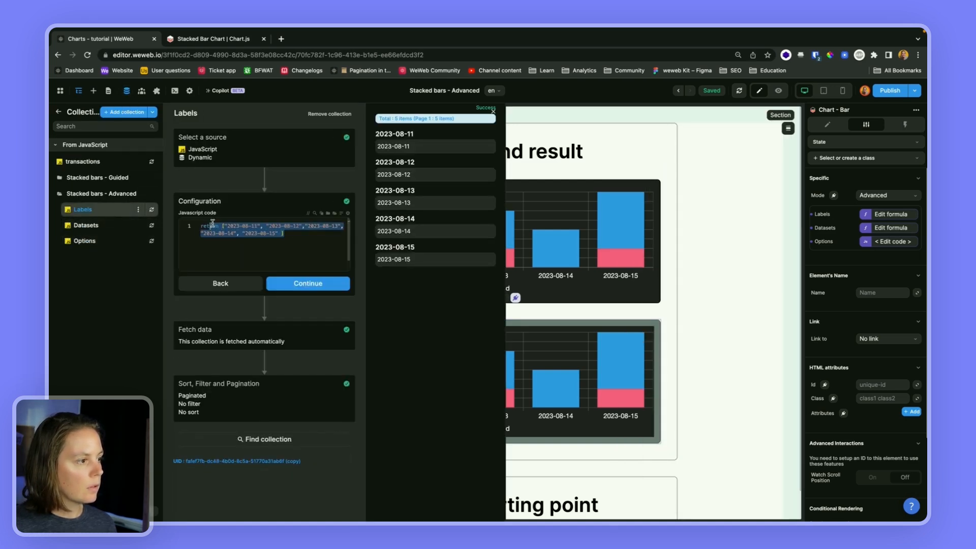
click(215, 39)
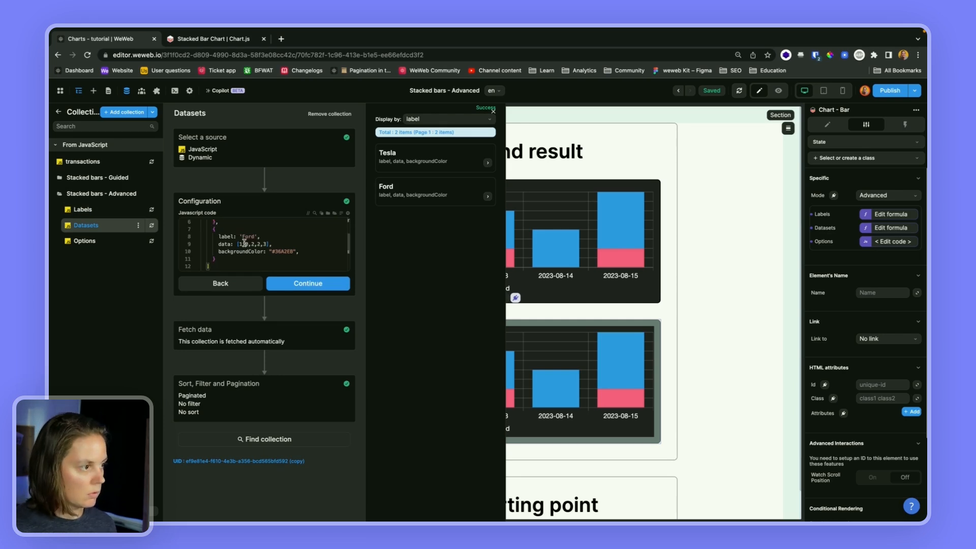
click(210, 39)
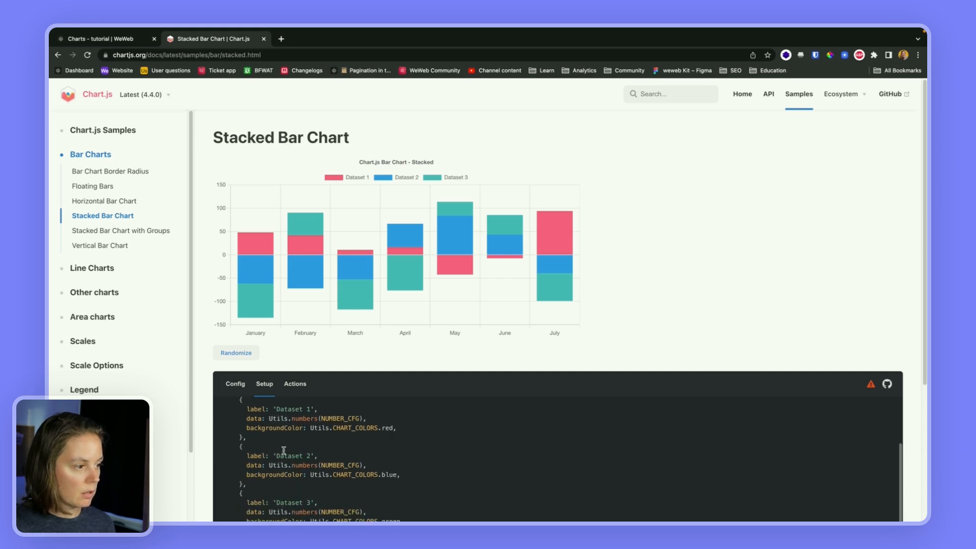
mouse_move(464, 476)
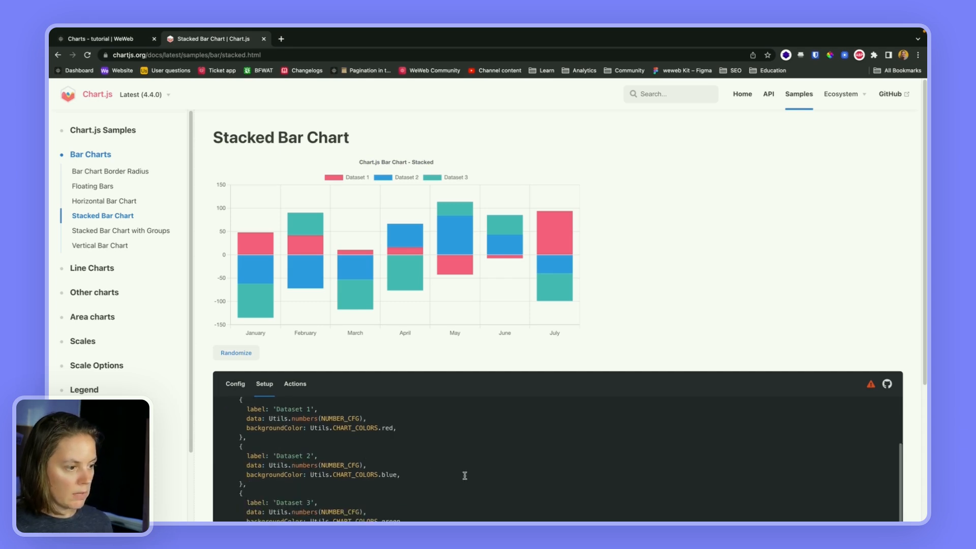
Step: Review the sample rendering the Tesla and Ford datasets, then return to WeWeb
scroll(down, 3)
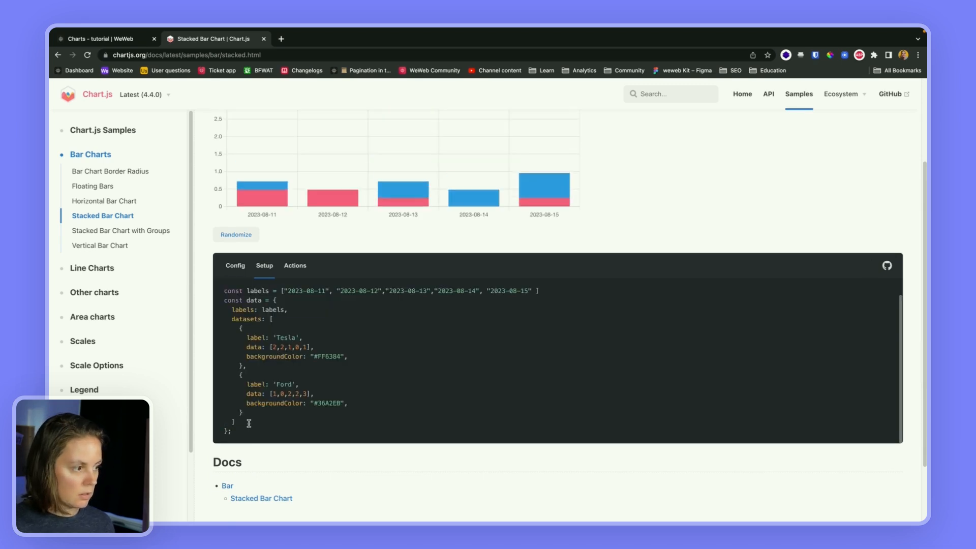
scroll(up, 3)
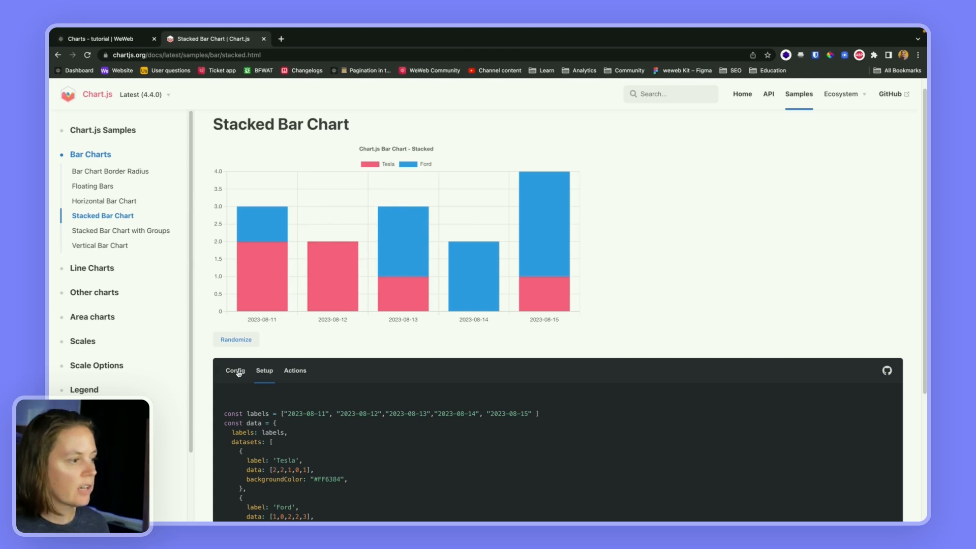
click(101, 39)
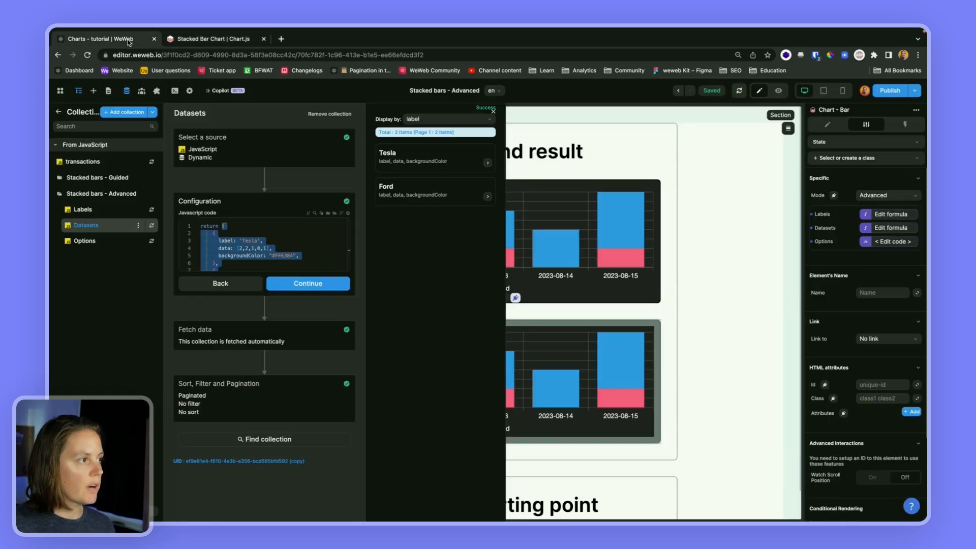
Step: Copy WeWeb's Options collection code and paste it over the sample's Config options block
click(85, 241)
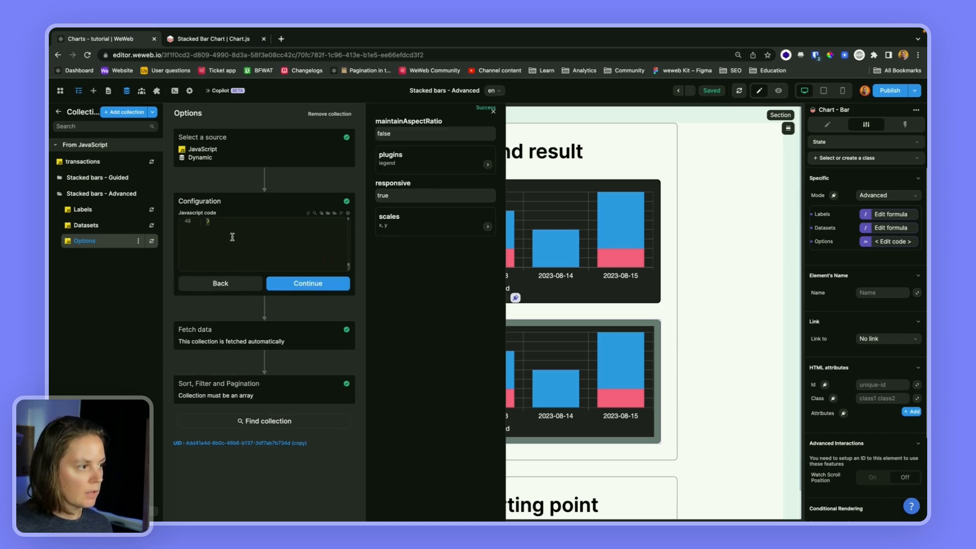
click(211, 38)
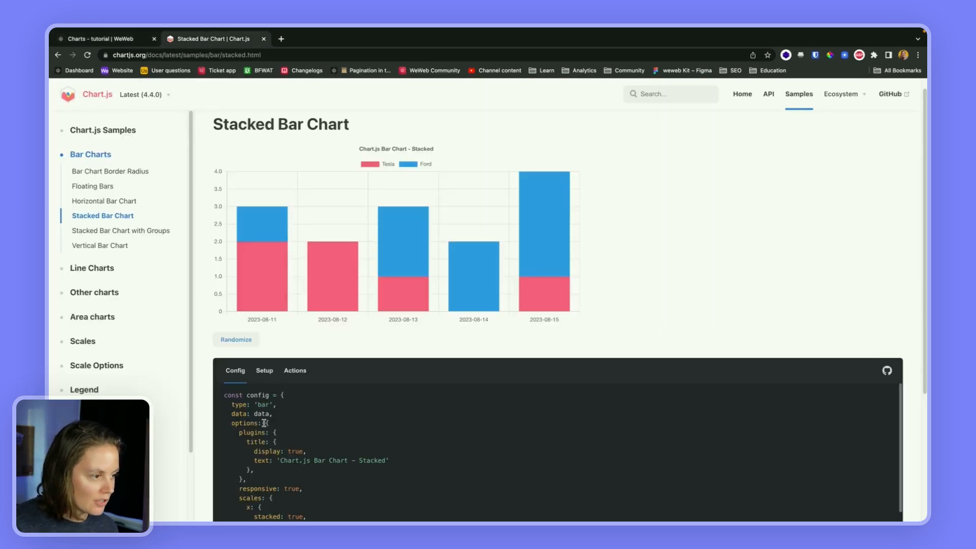
scroll(down, 3)
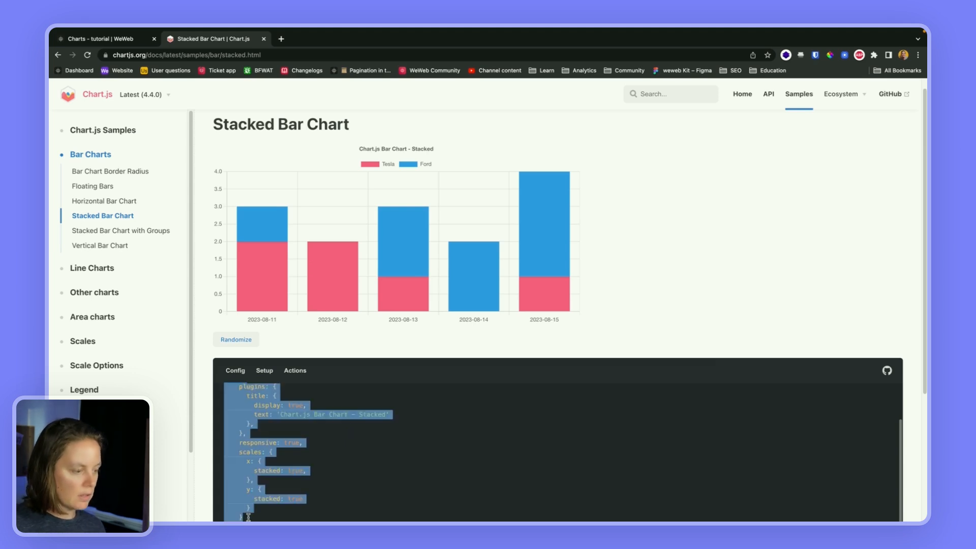
scroll(down, 3)
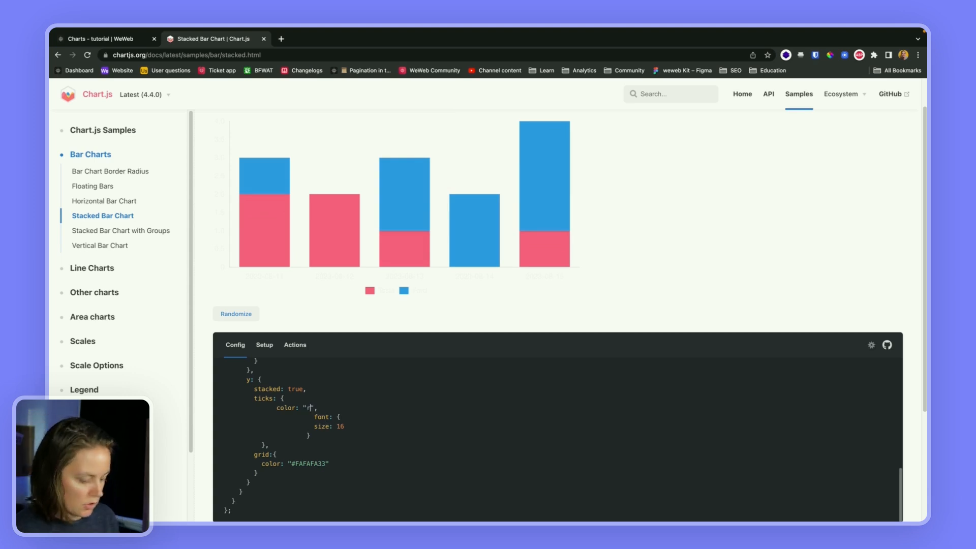
Step: Change the sample's ticks, grid and legend label colours to 'red' in Config
text(ed)
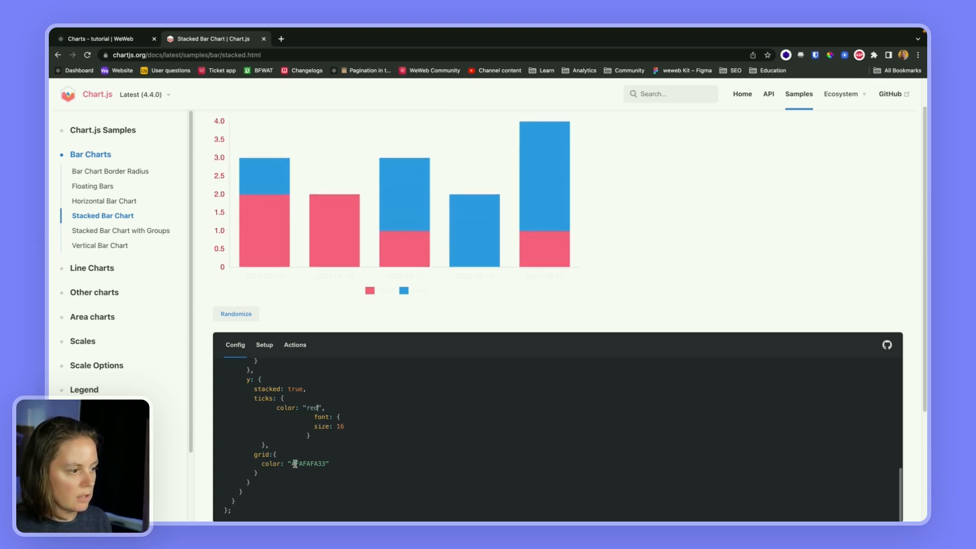
text(red",)
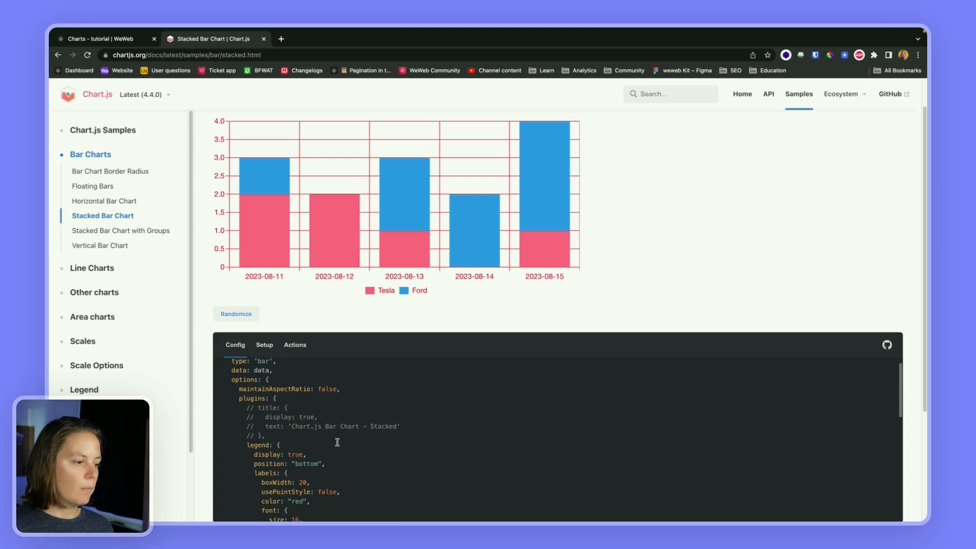
scroll(down, 3)
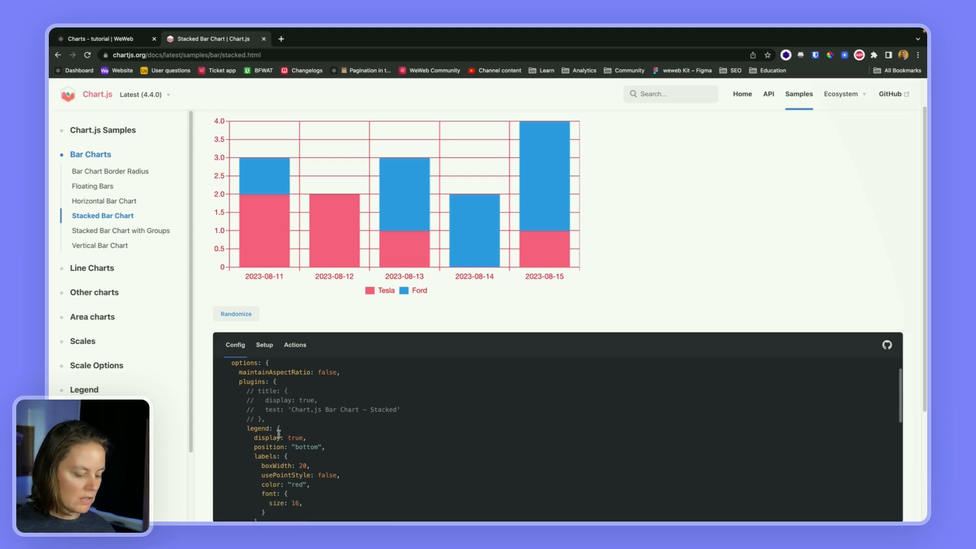
scroll(down, 3)
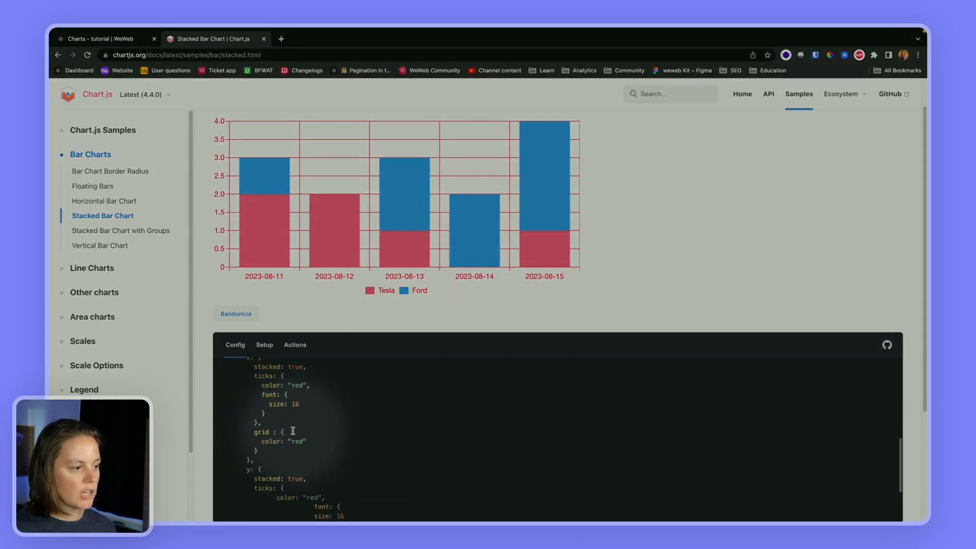
Step: Review the Setup code's date labels array, then return to the chart configuration
click(265, 344)
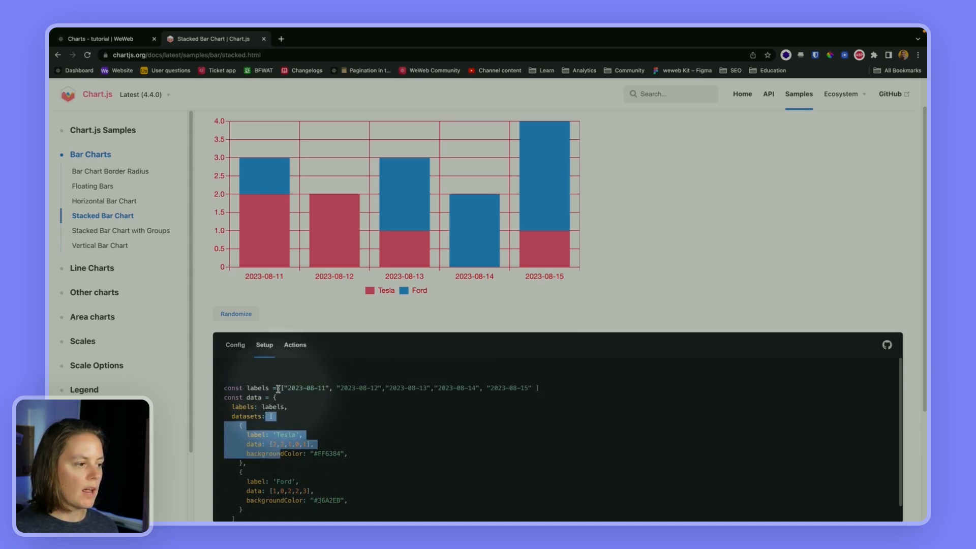
click(265, 417)
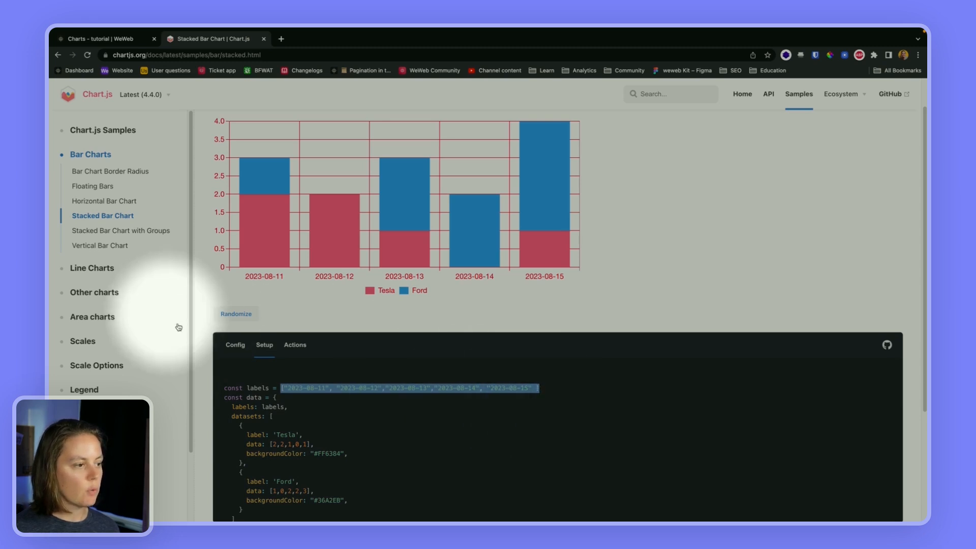
click(234, 344)
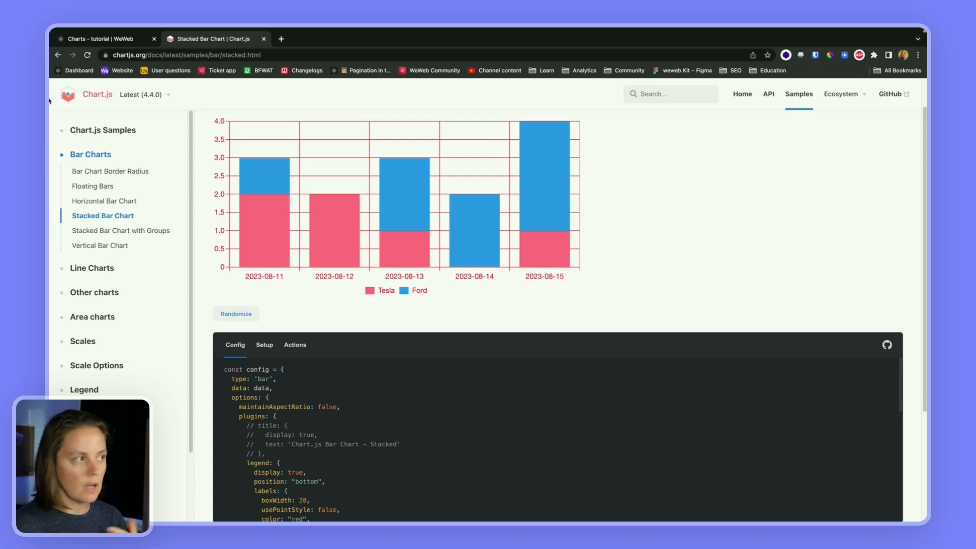
Step: Return to WeWeb and open the first Chart - Bar element's Data formula bound to bookings_guided
click(102, 39)
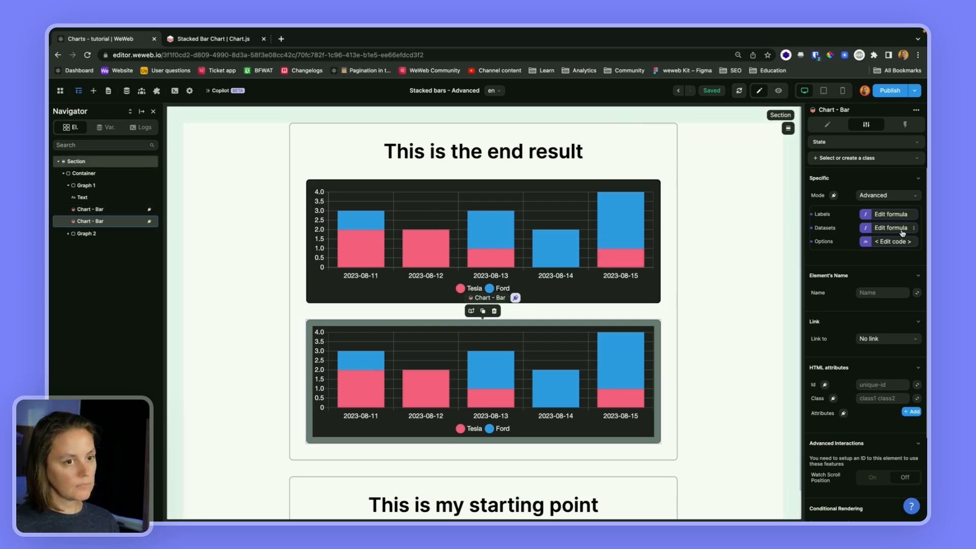
click(891, 228)
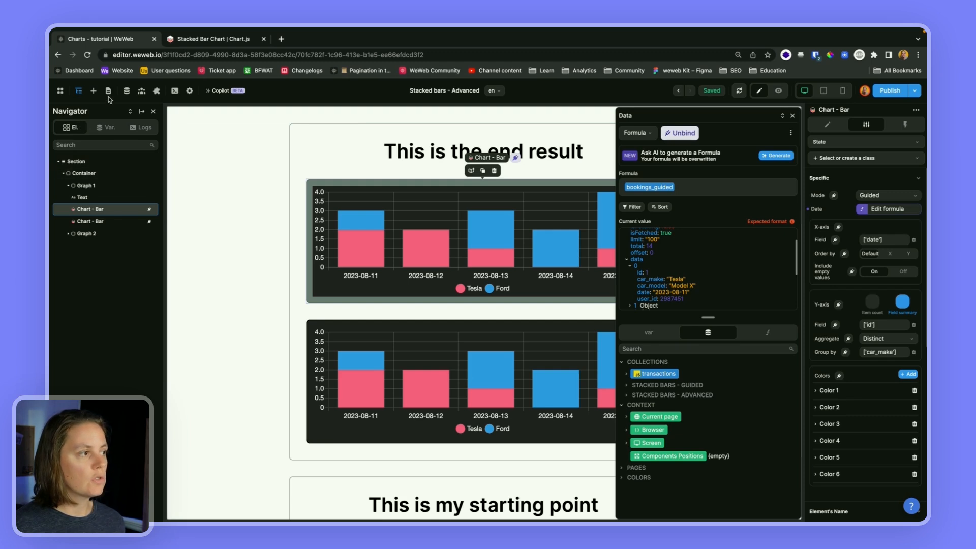
mouse_move(108, 90)
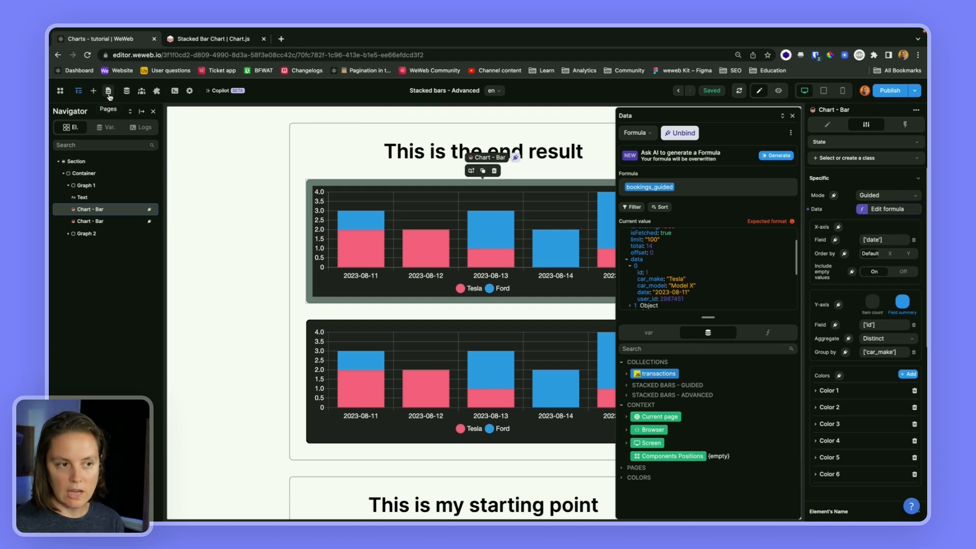